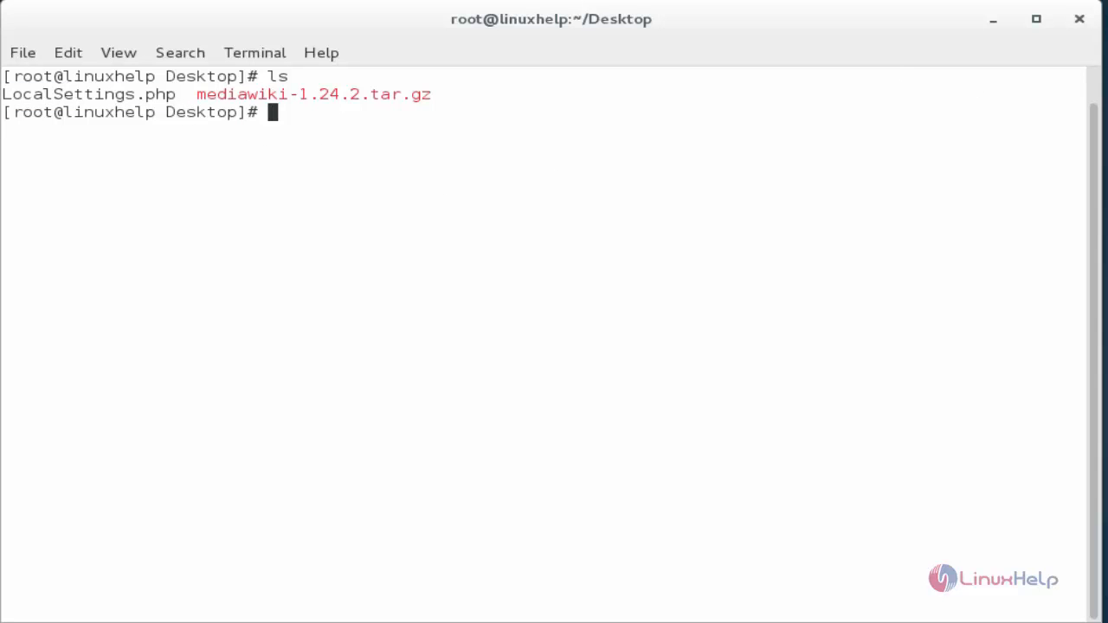
mouse_move(206, 111)
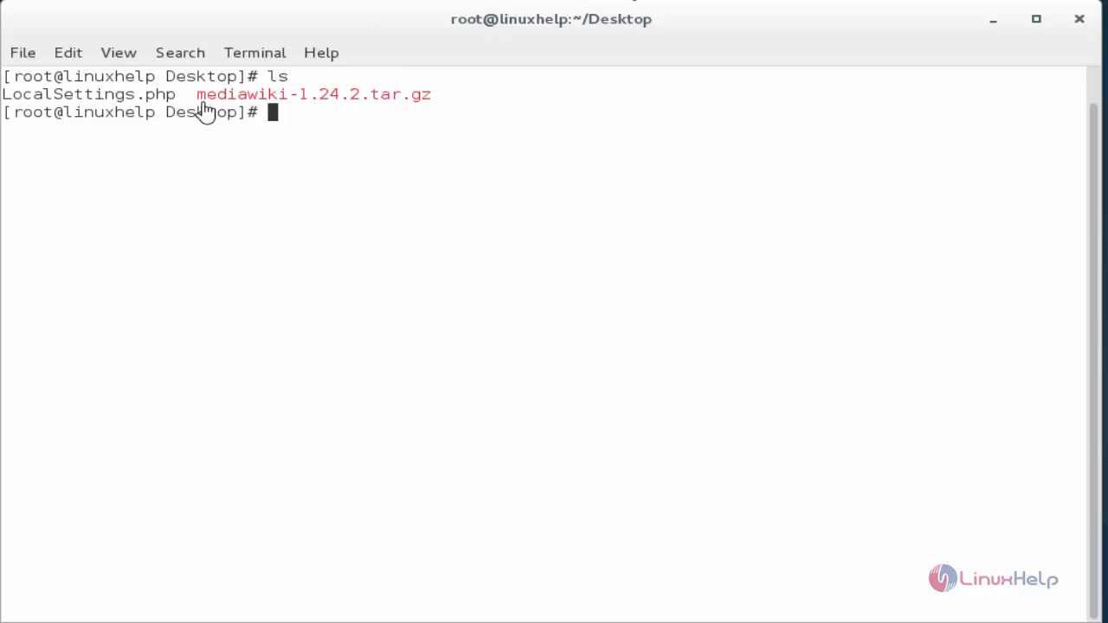
mouse_move(169, 105)
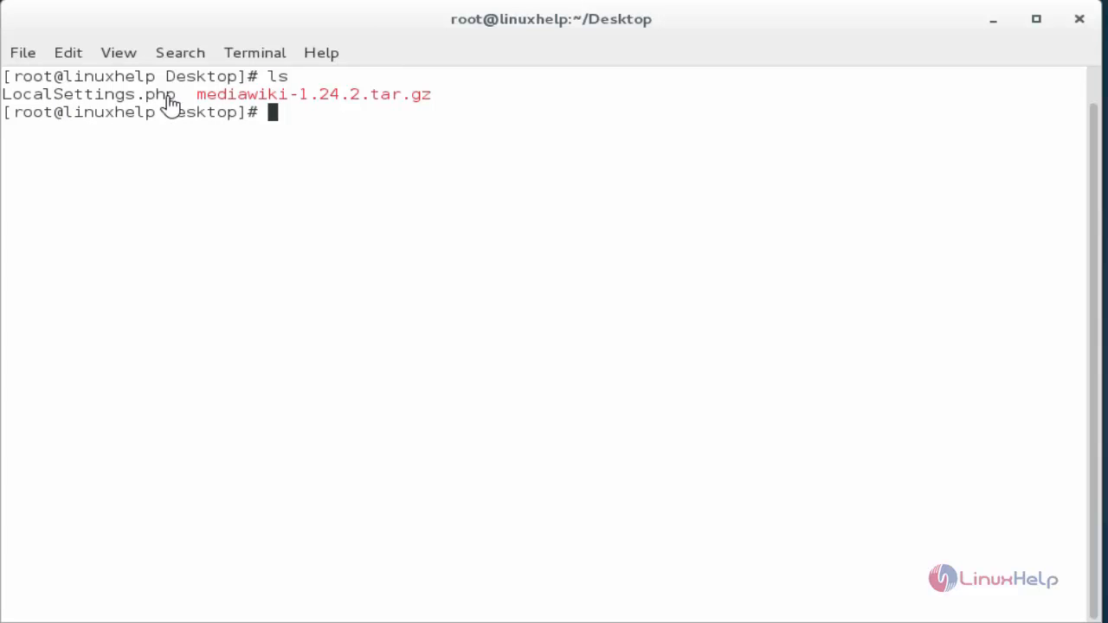
mouse_move(391, 152)
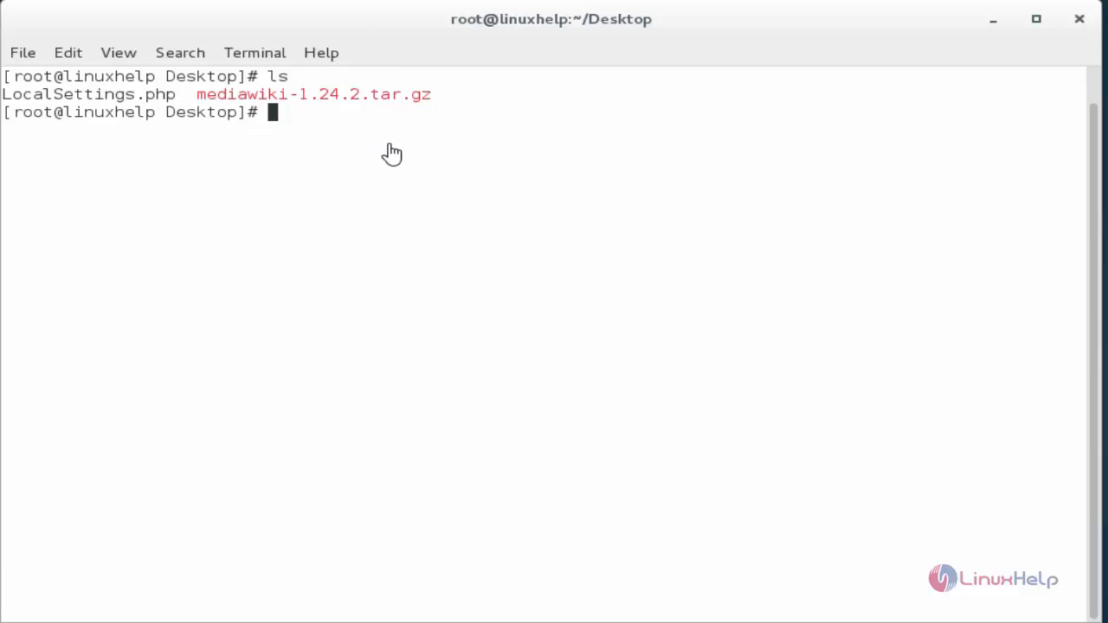
mouse_move(400, 154)
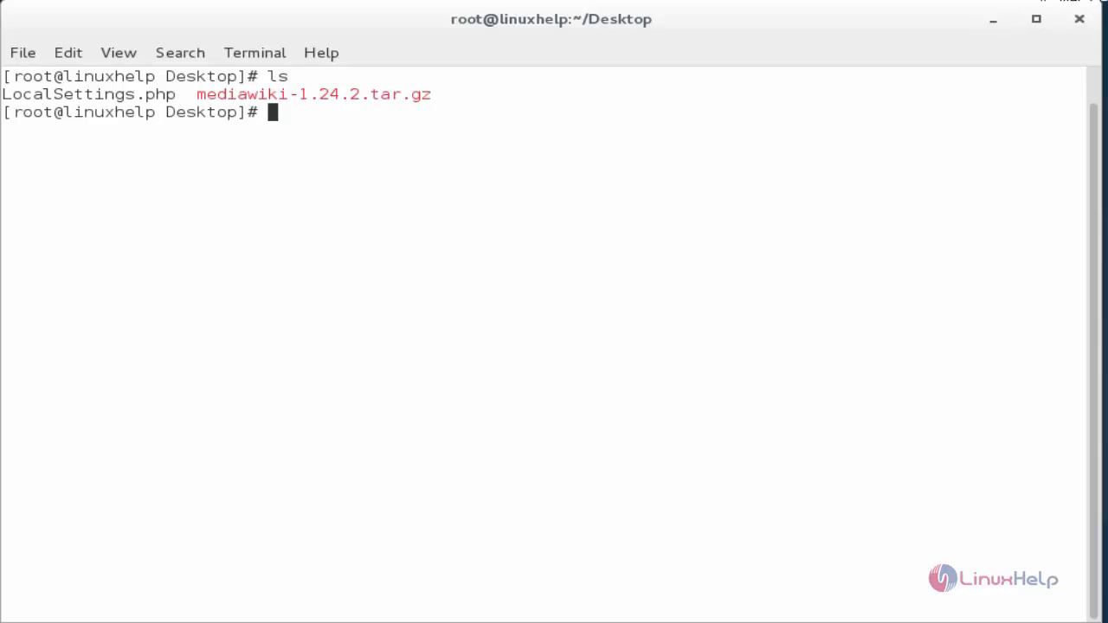
- Move LocalSettings.php to /var/www/html/media/, chmod it 644 and restorecon its SELinux context
type("mv LocalSettings.php /var/www/html/media/")
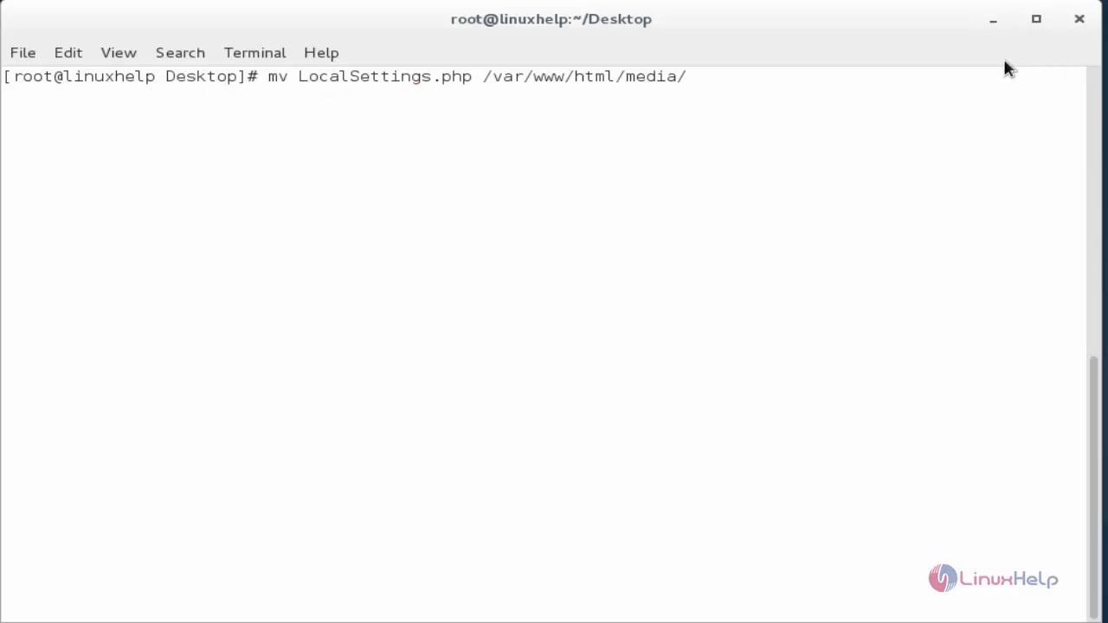
key("Return")
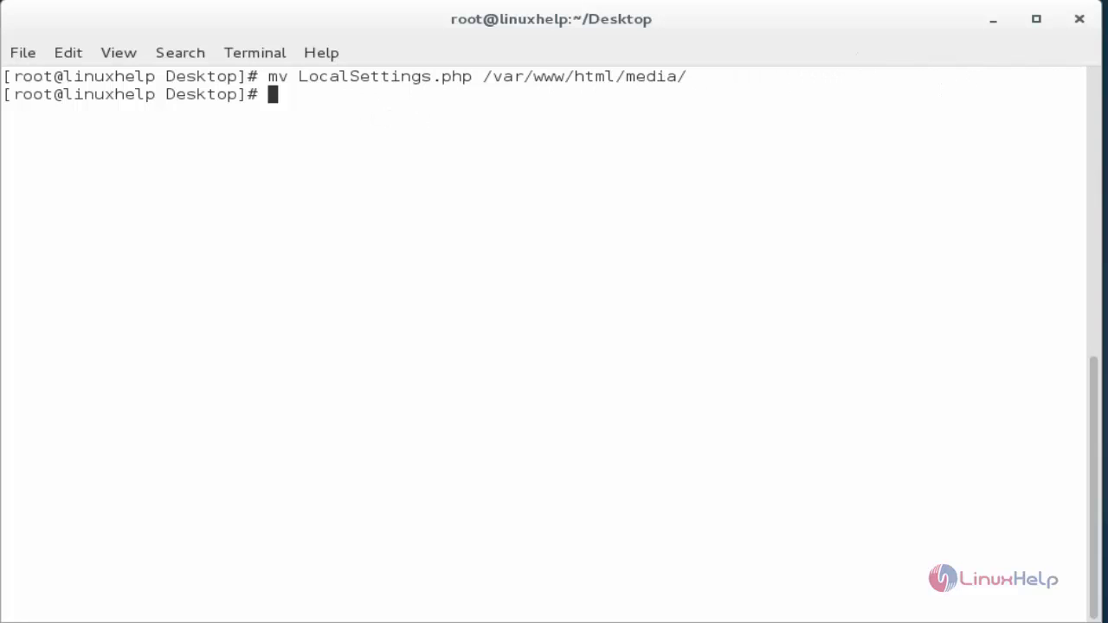
mouse_move(772, 155)
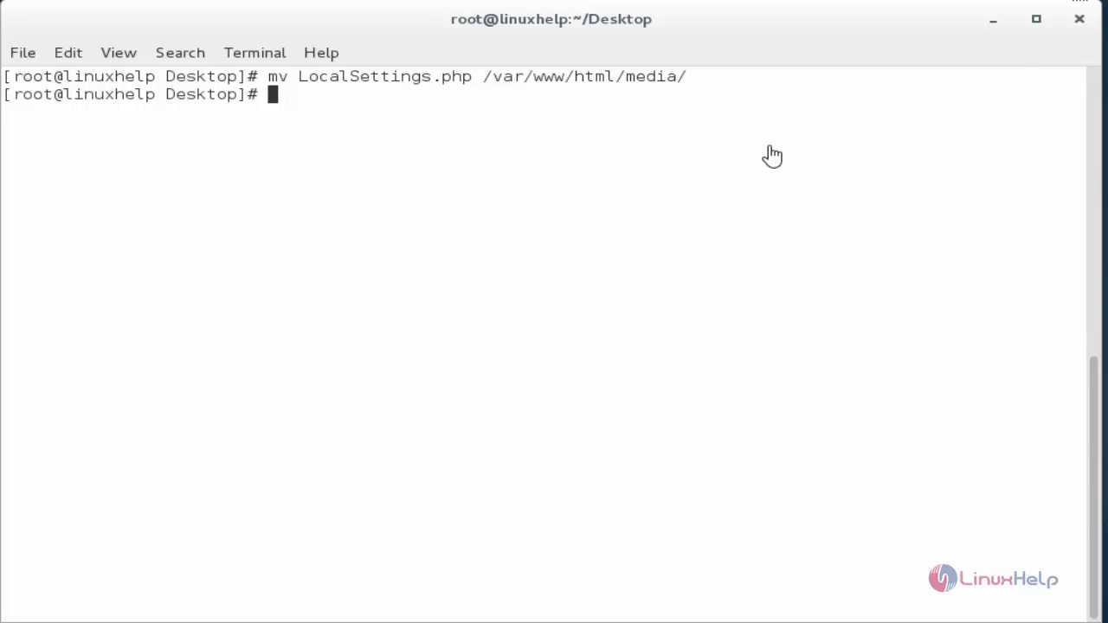
mouse_move(640, 99)
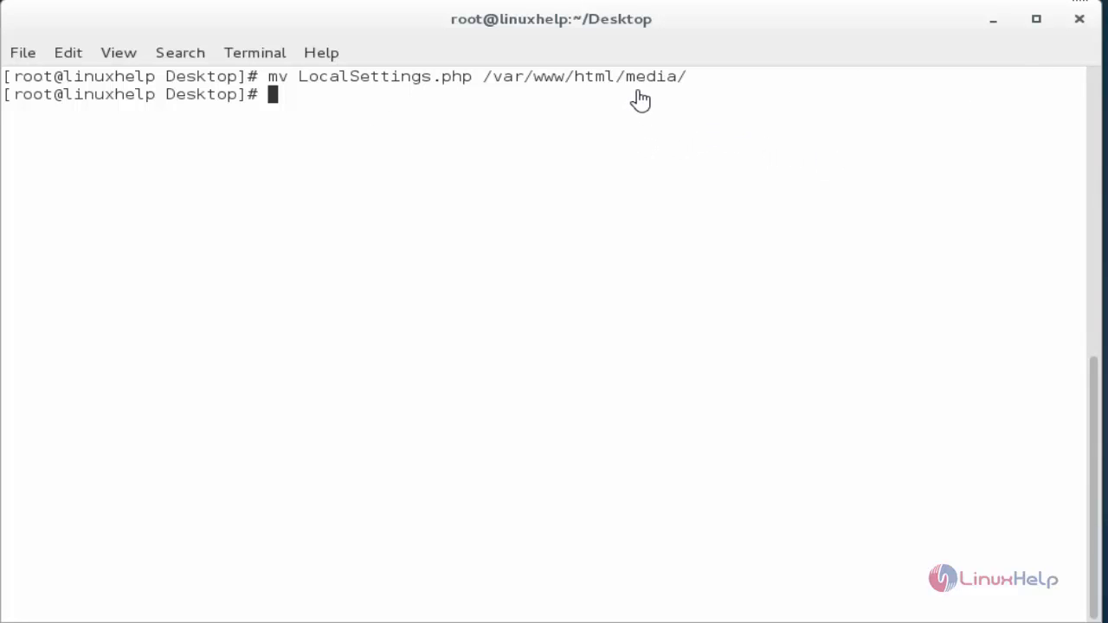
mouse_move(415, 95)
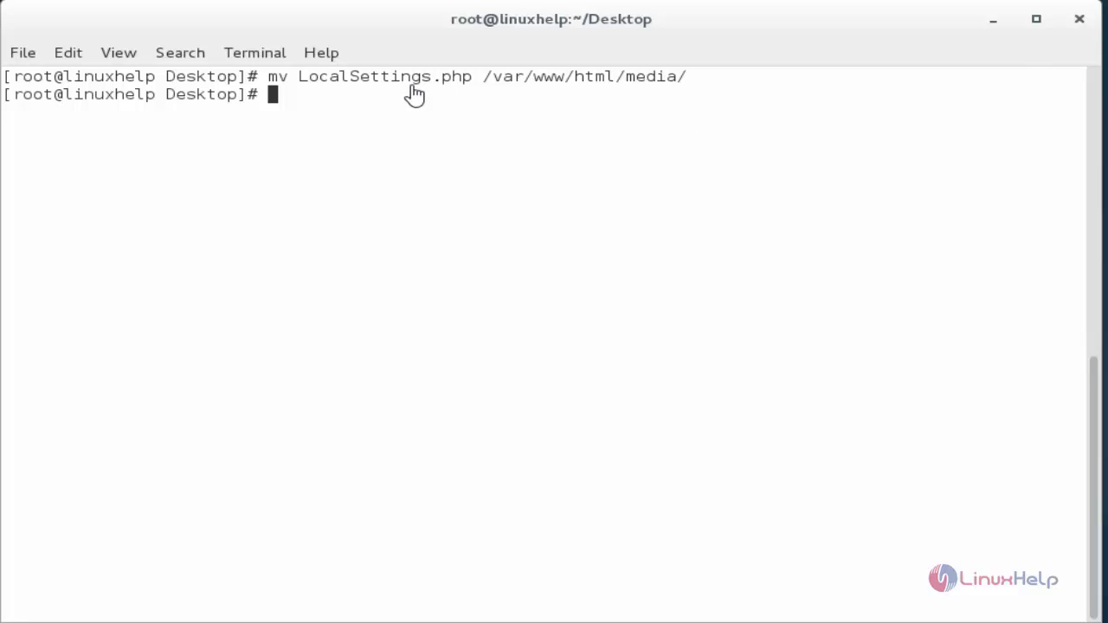
mouse_move(651, 106)
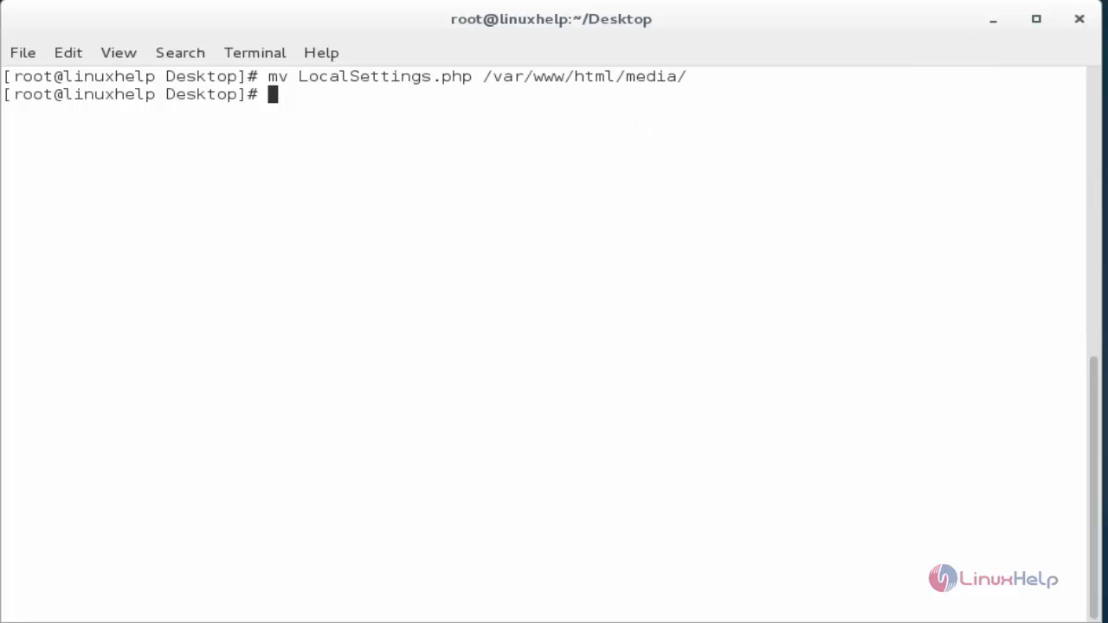
type("chmod 644 /var/www/html/media/LocalSettings.php")
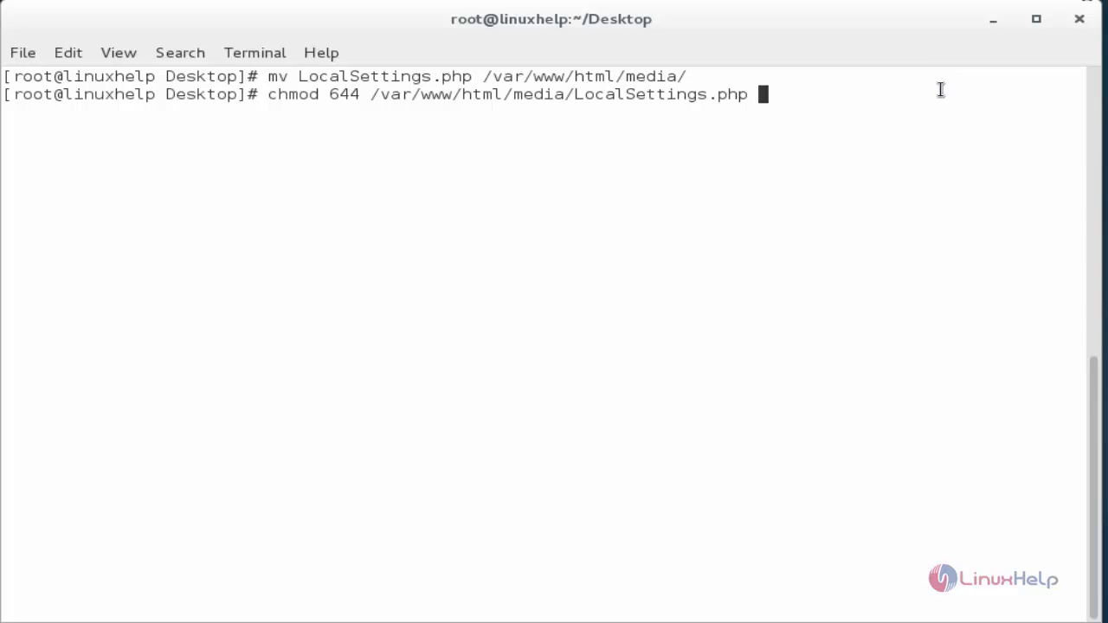
key("Return")
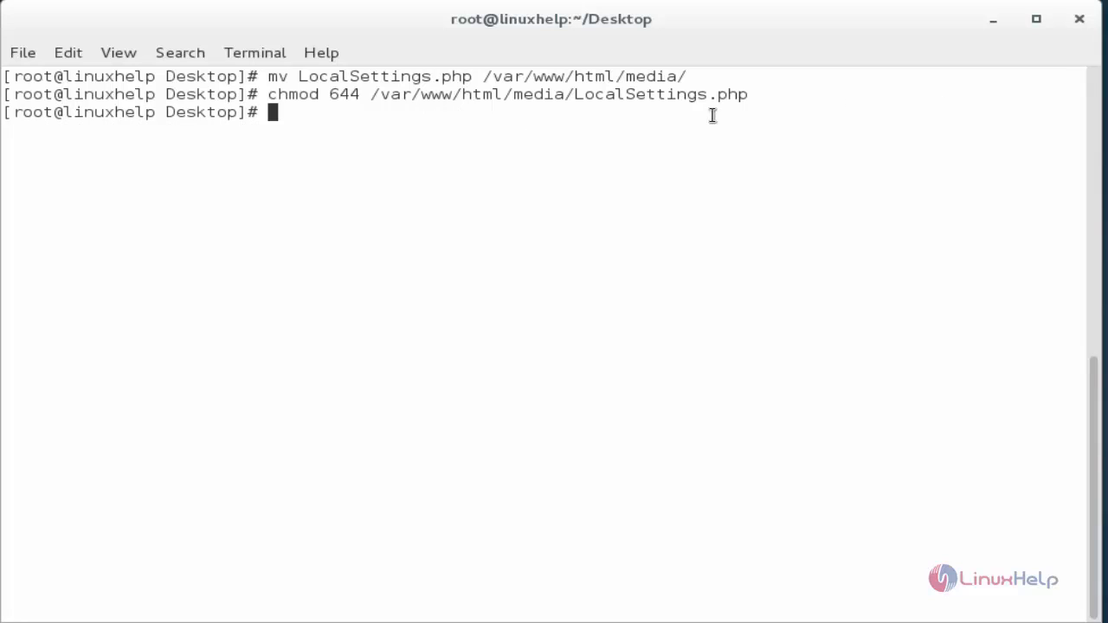
mouse_move(706, 122)
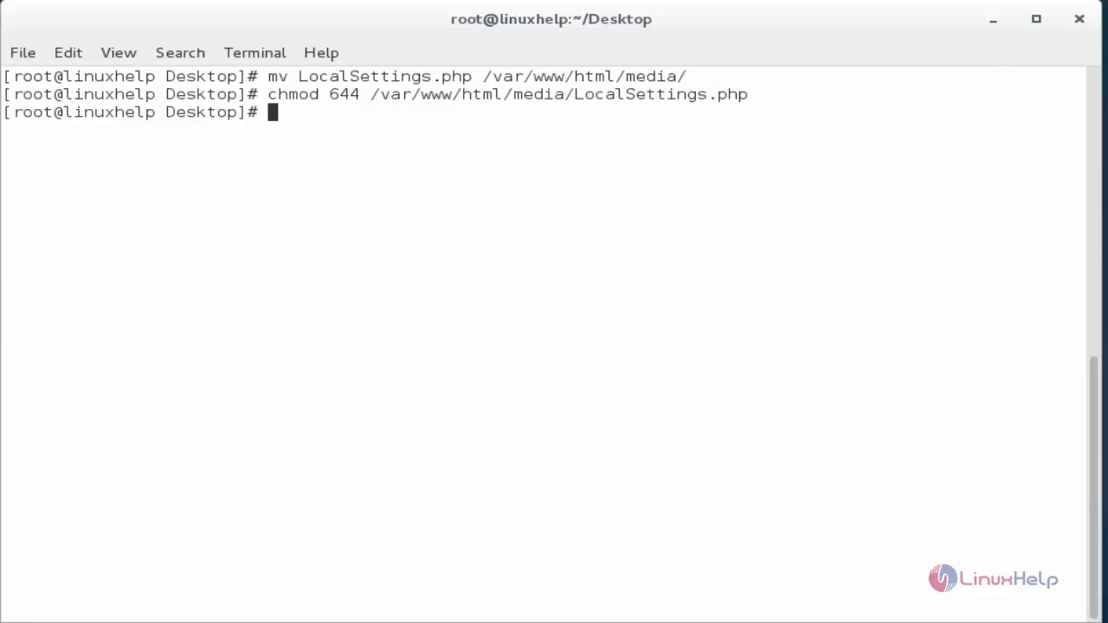
type("restorecon -r /var/www/html/media/LocalSettings.php")
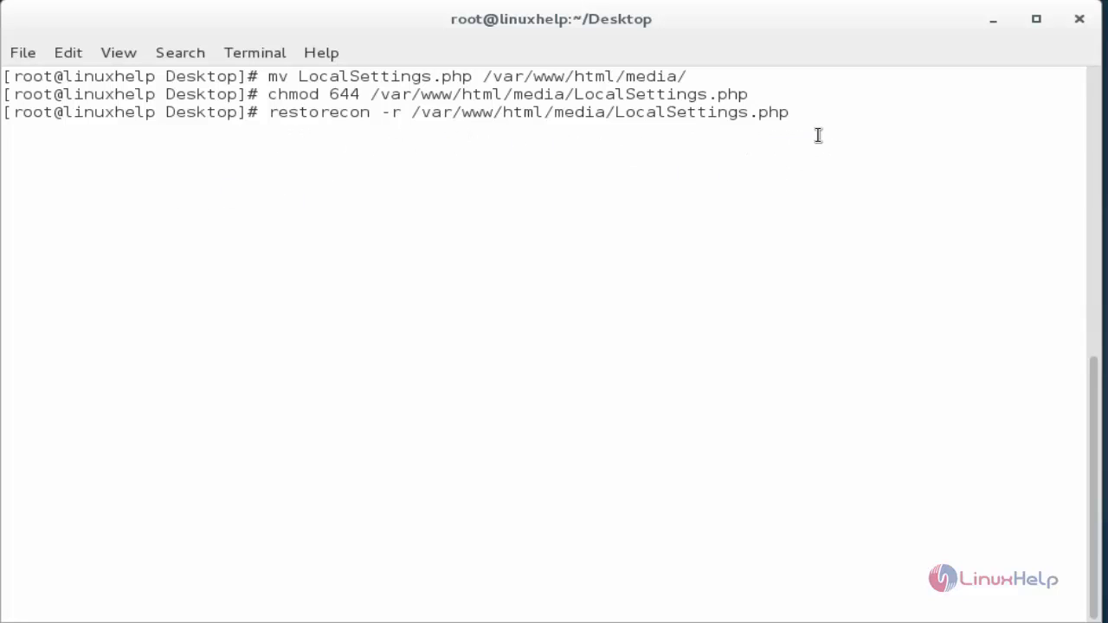
key("Return")
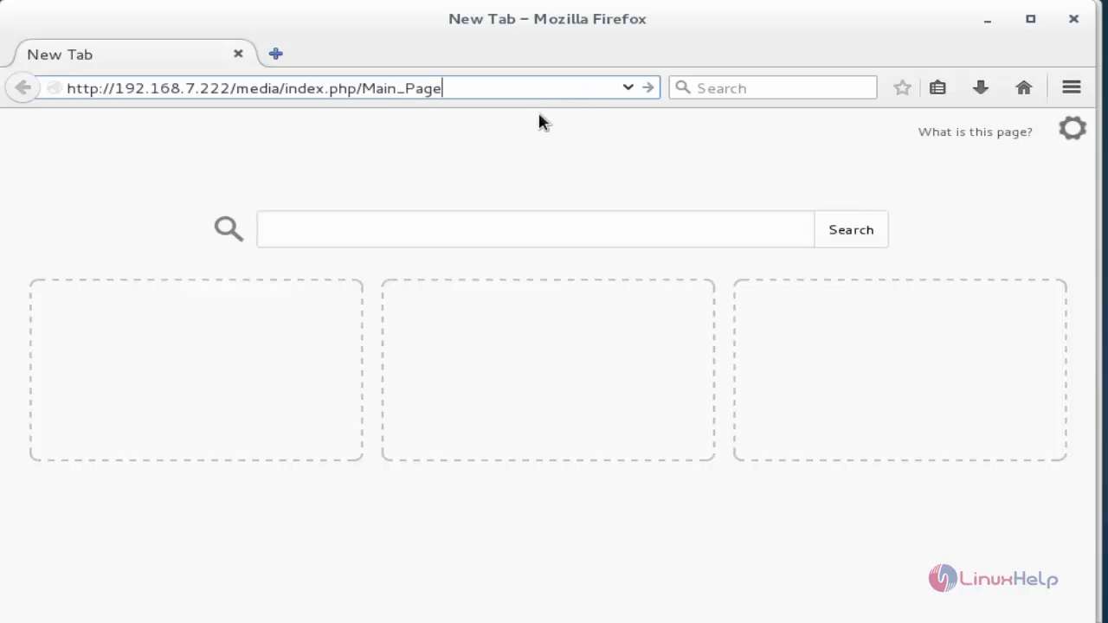
mouse_move(412, 172)
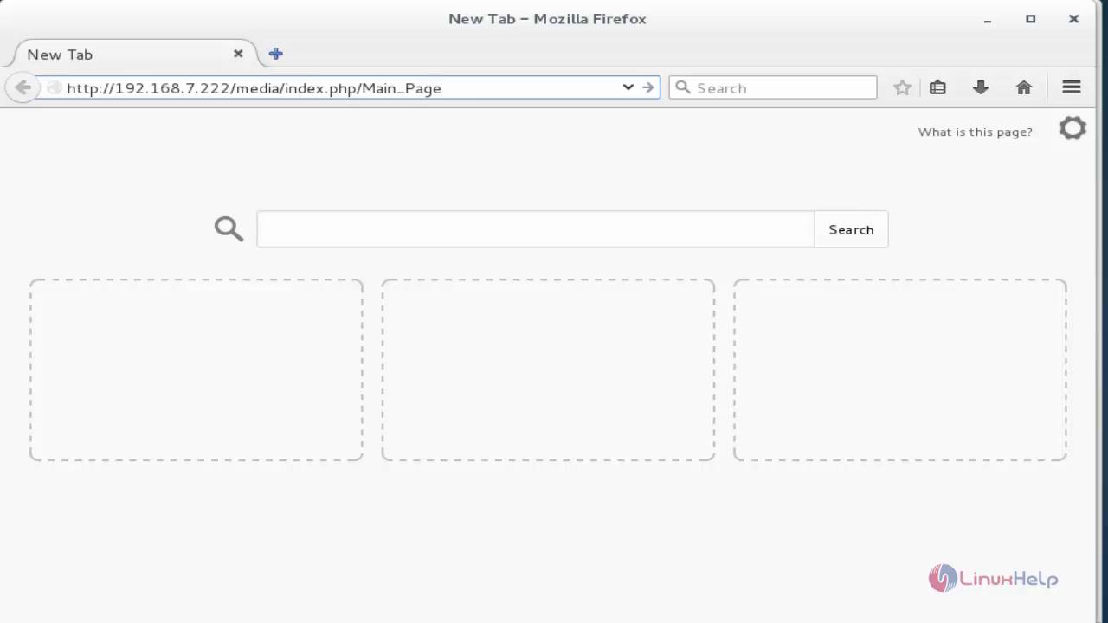
left_click(347, 86)
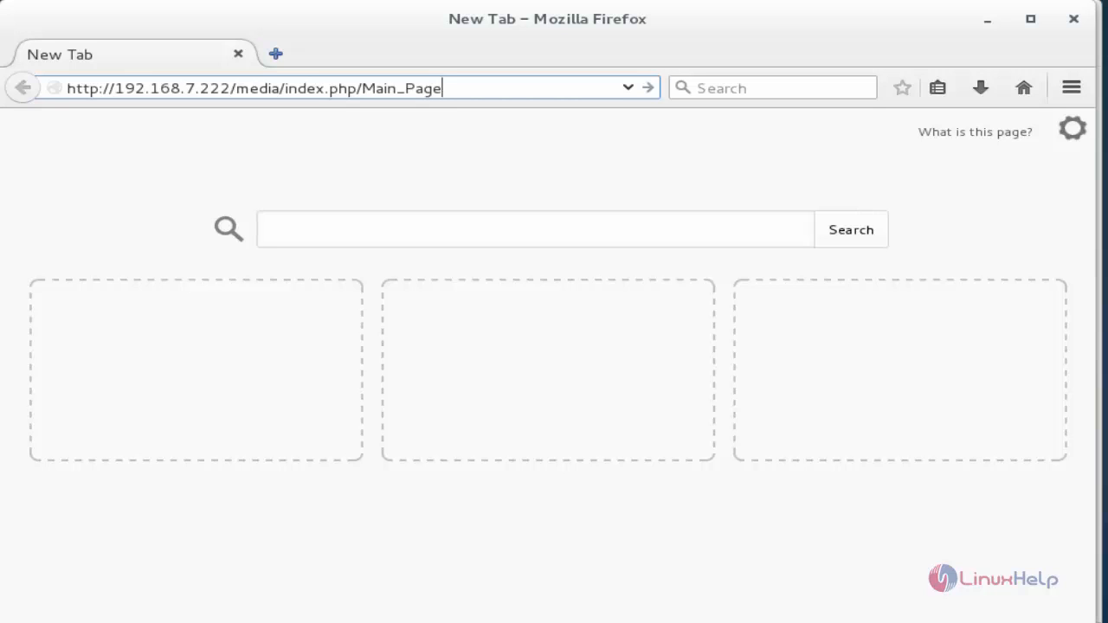
mouse_move(501, 118)
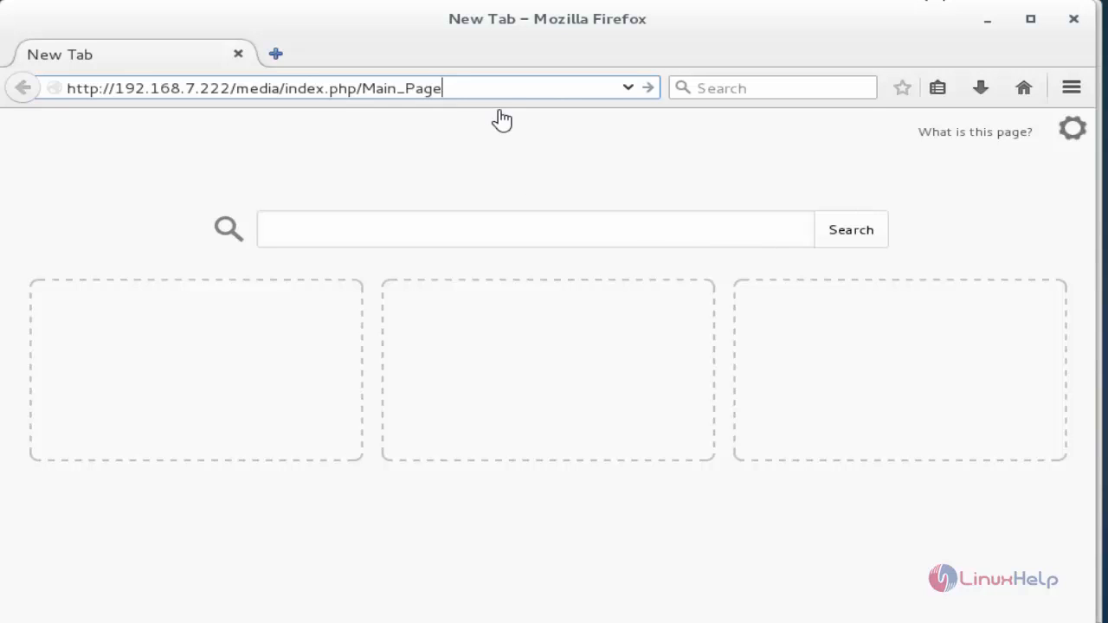
mouse_move(502, 80)
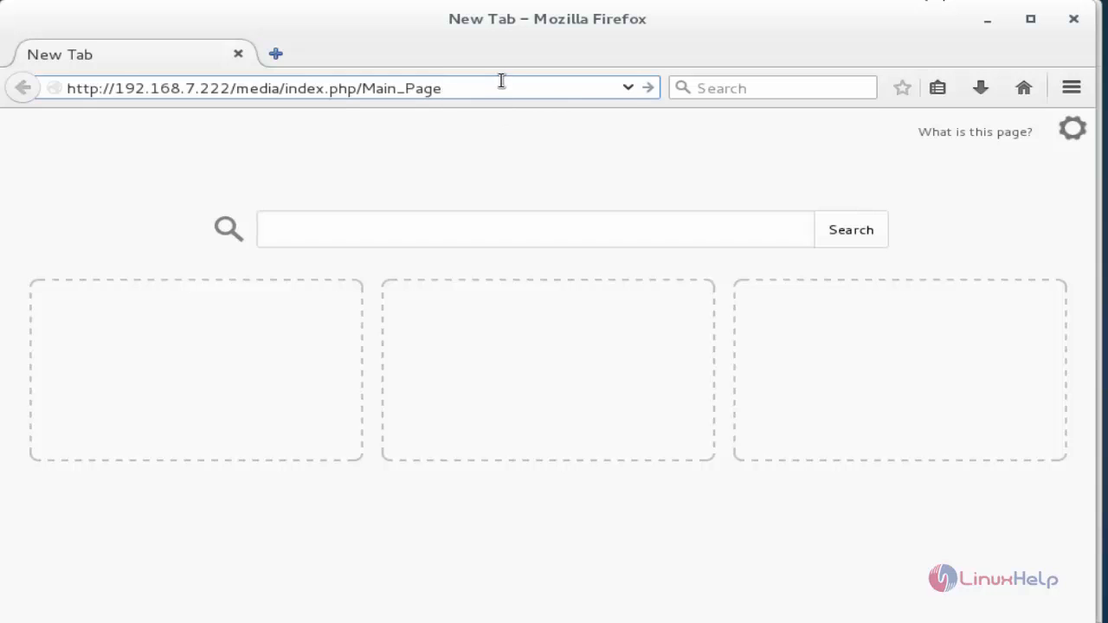
key("Return")
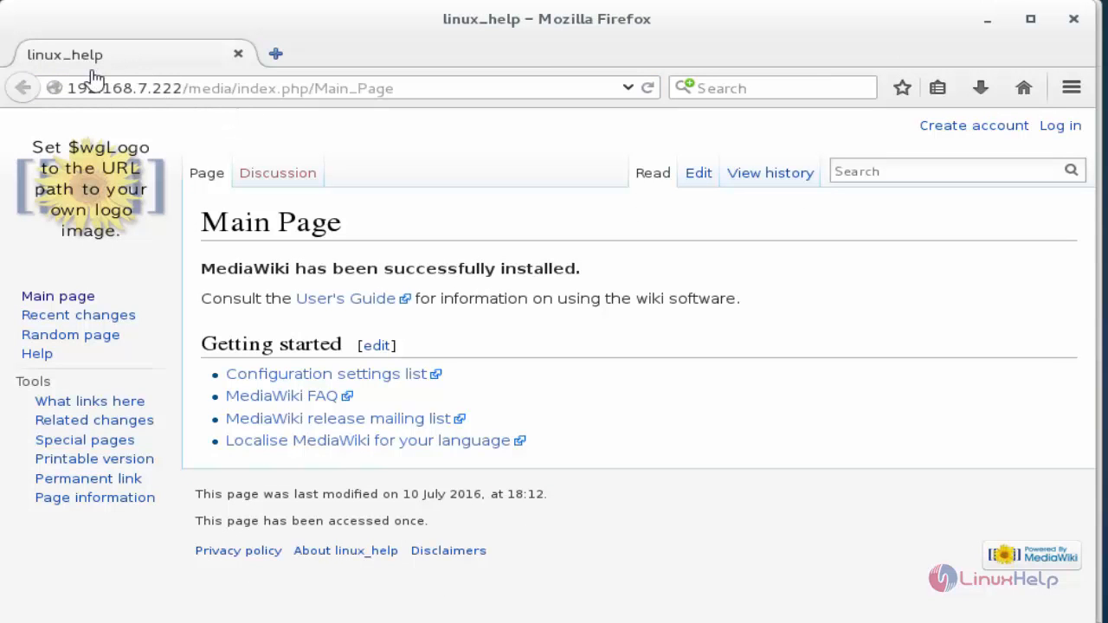
mouse_move(14, 65)
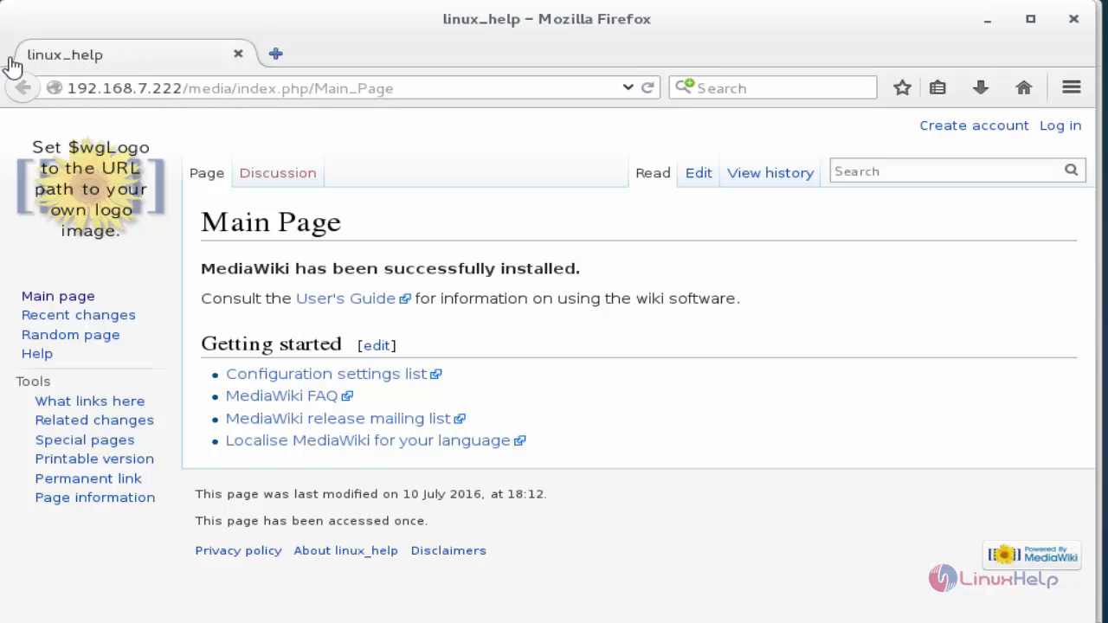
mouse_move(292, 236)
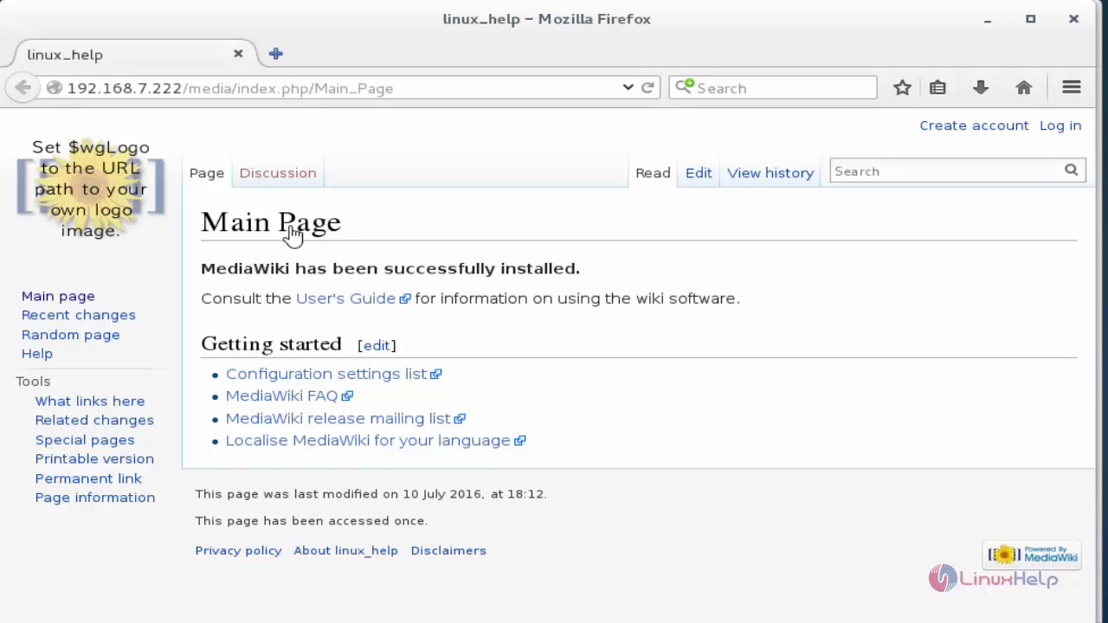
mouse_move(360, 282)
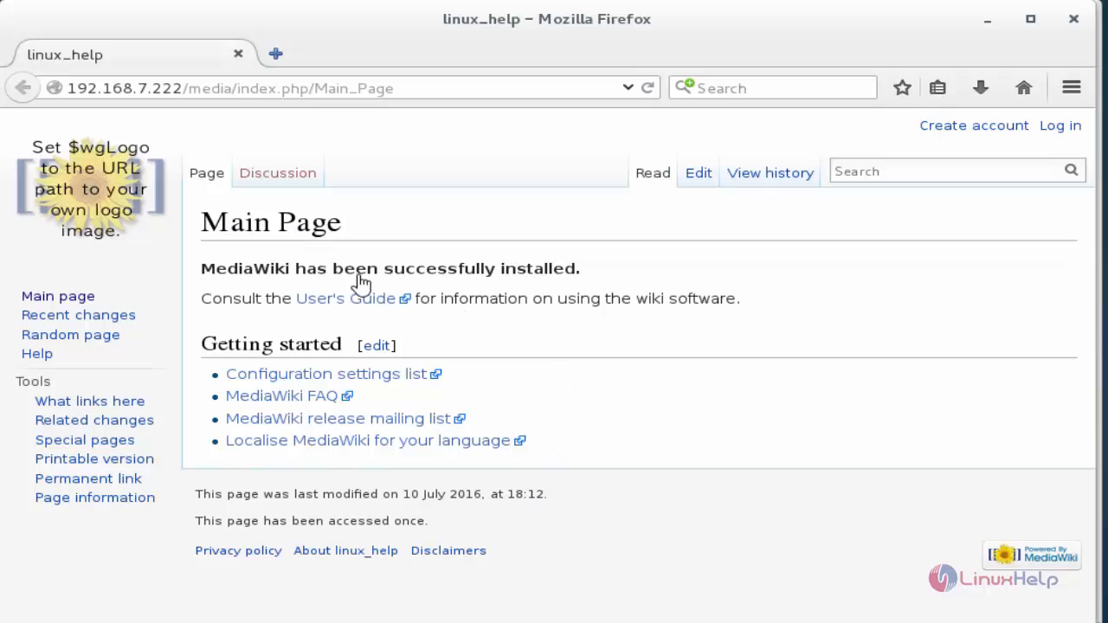
mouse_move(1063, 155)
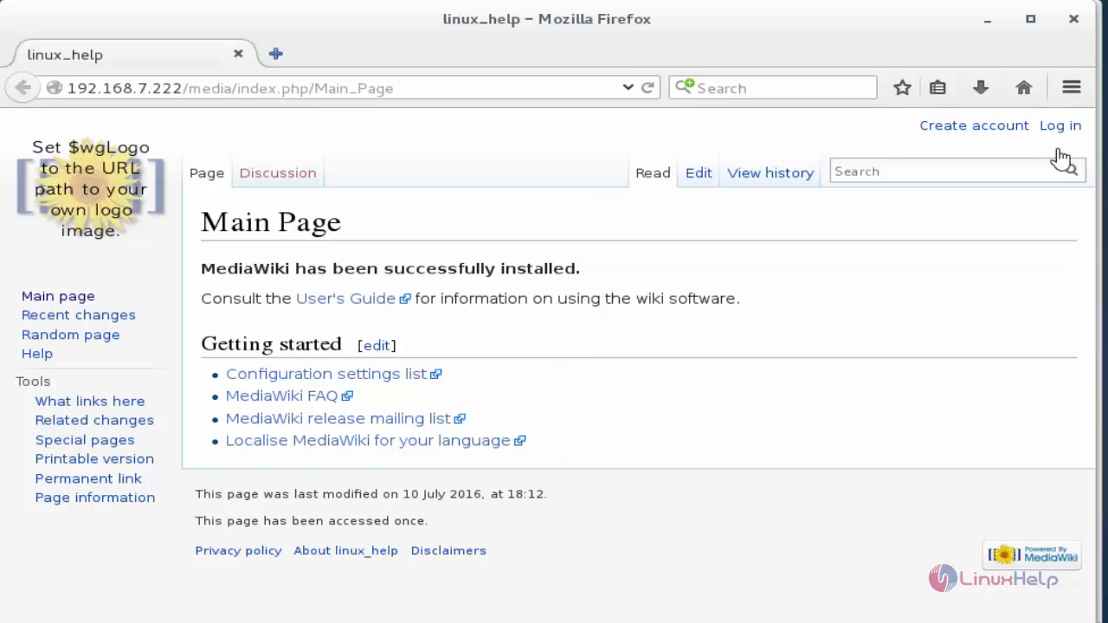
mouse_move(1077, 142)
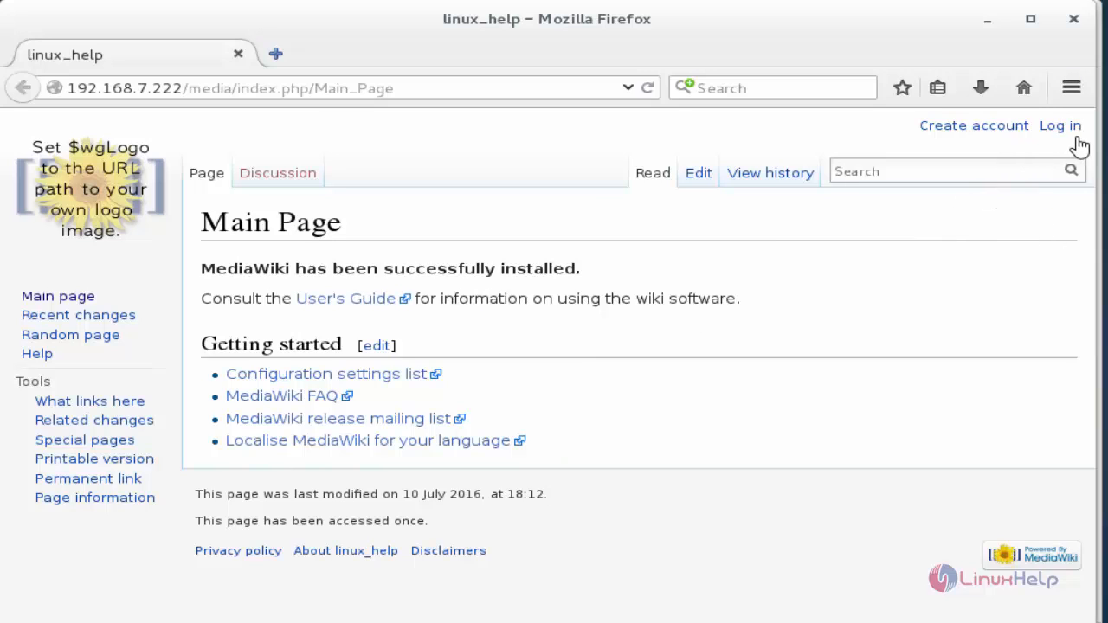
mouse_move(1059, 129)
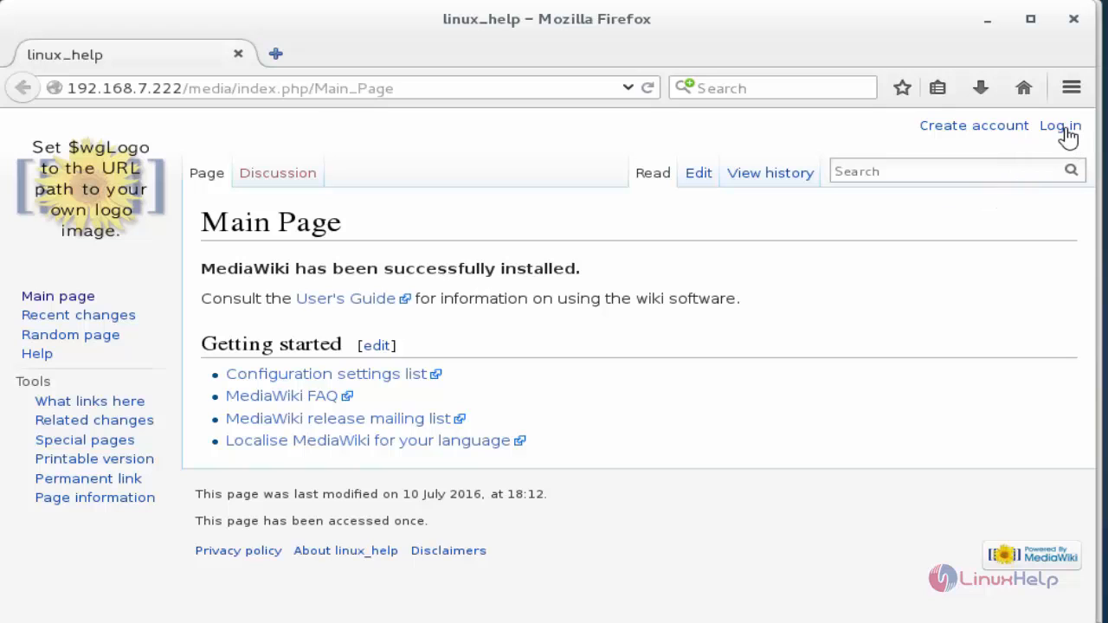
left_click(1060, 124)
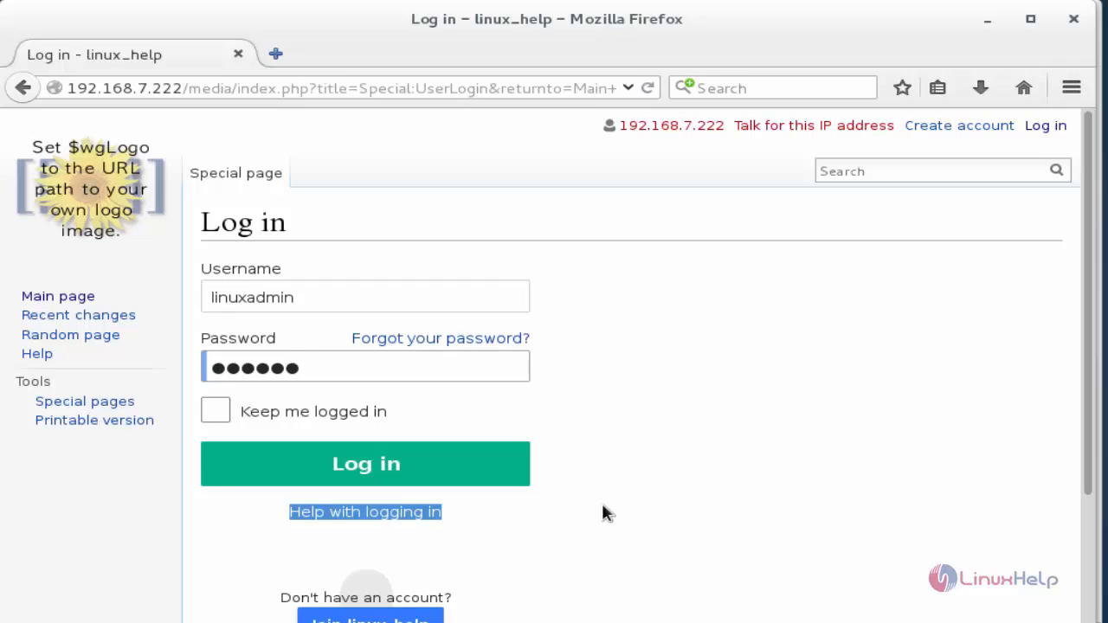
left_click(364, 464)
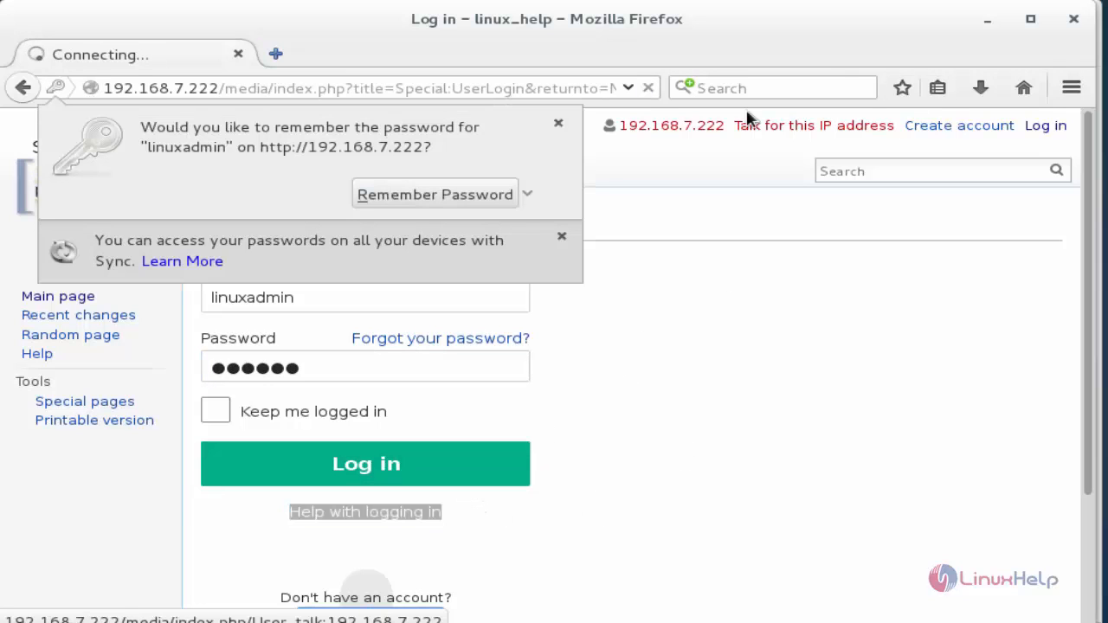
left_click(365, 464)
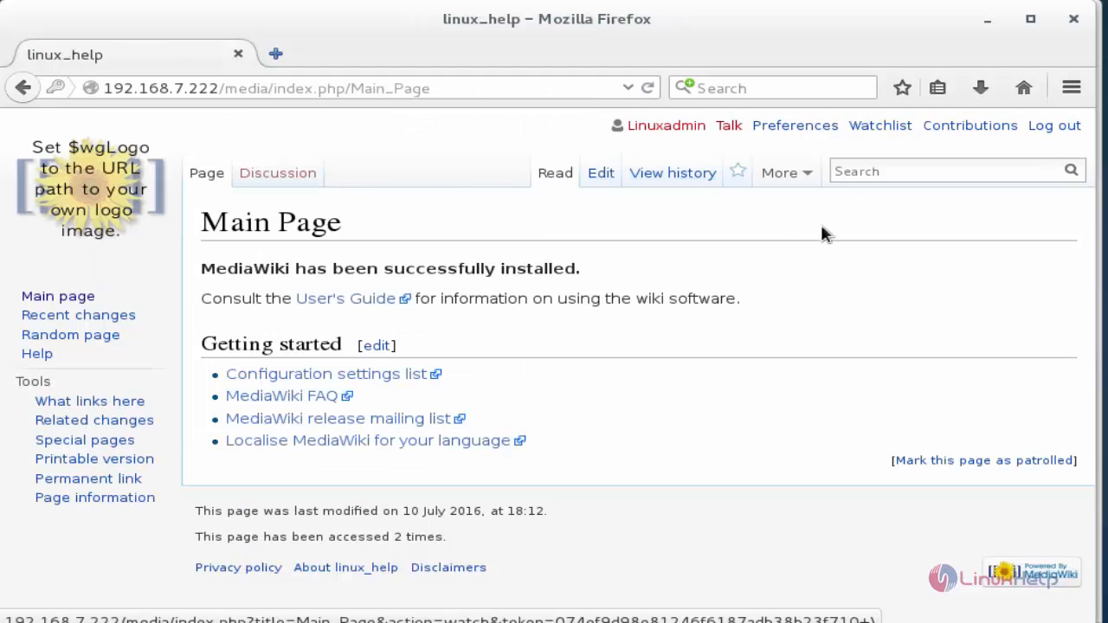
mouse_move(675, 269)
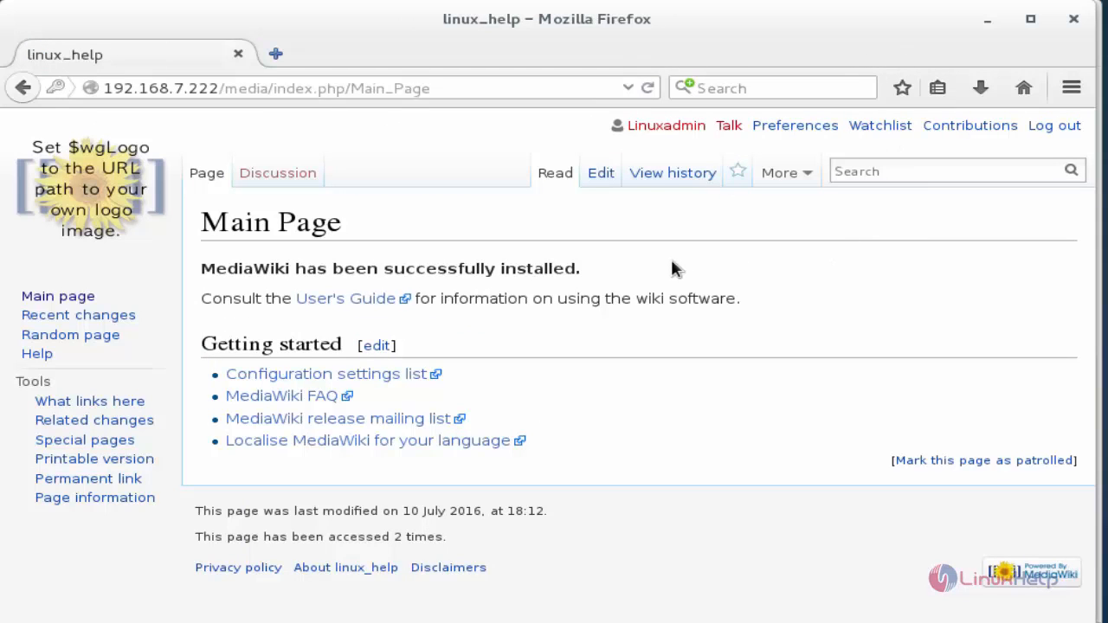
mouse_move(450, 161)
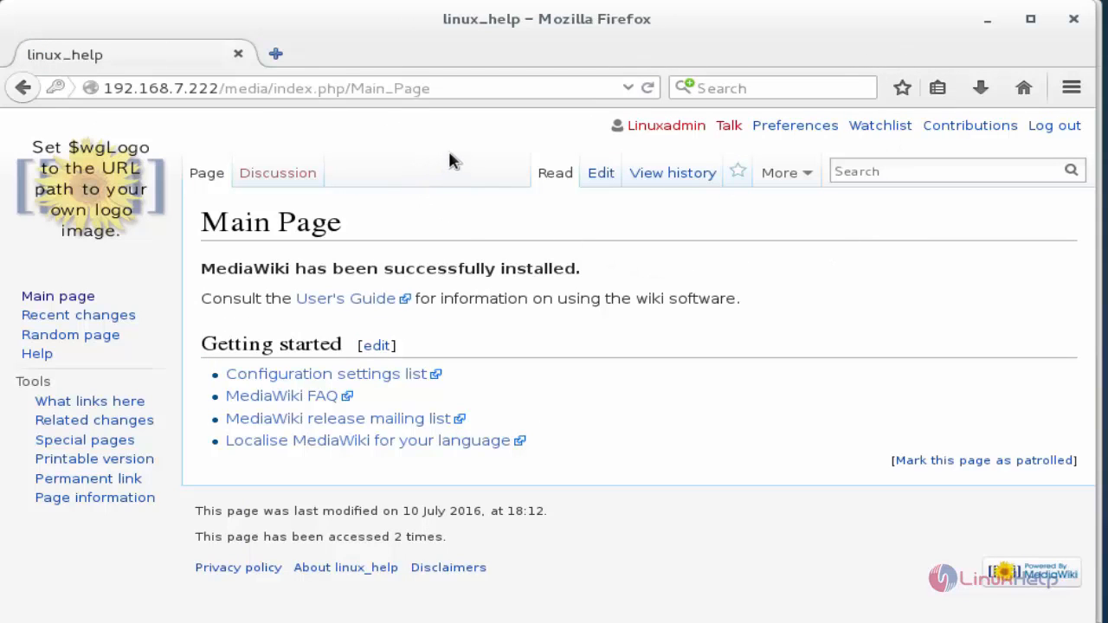
mouse_move(883, 279)
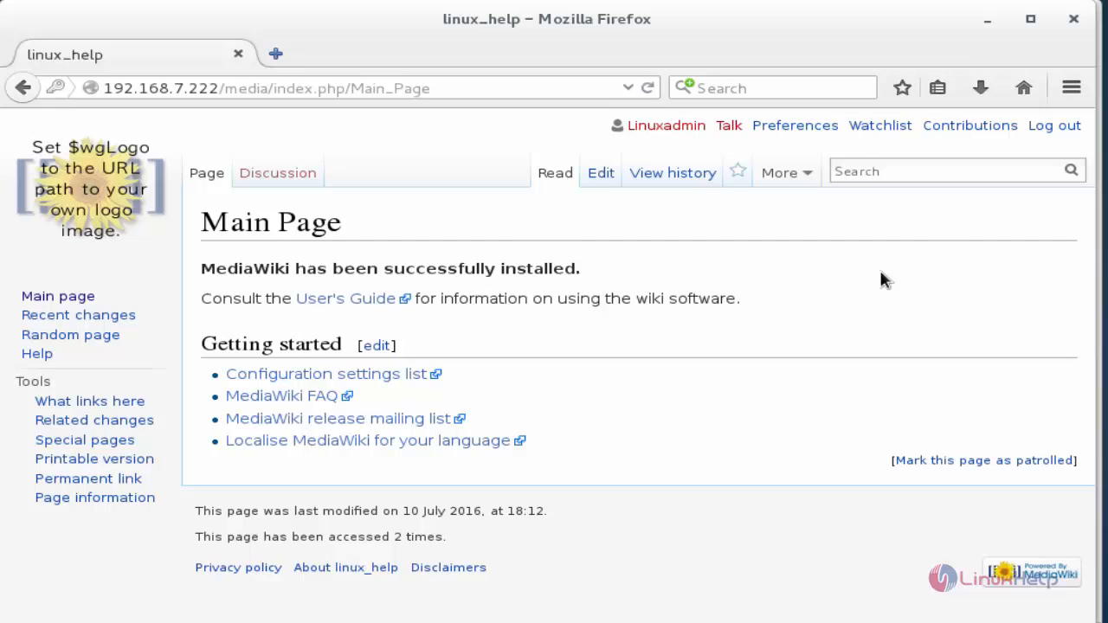
mouse_move(367, 244)
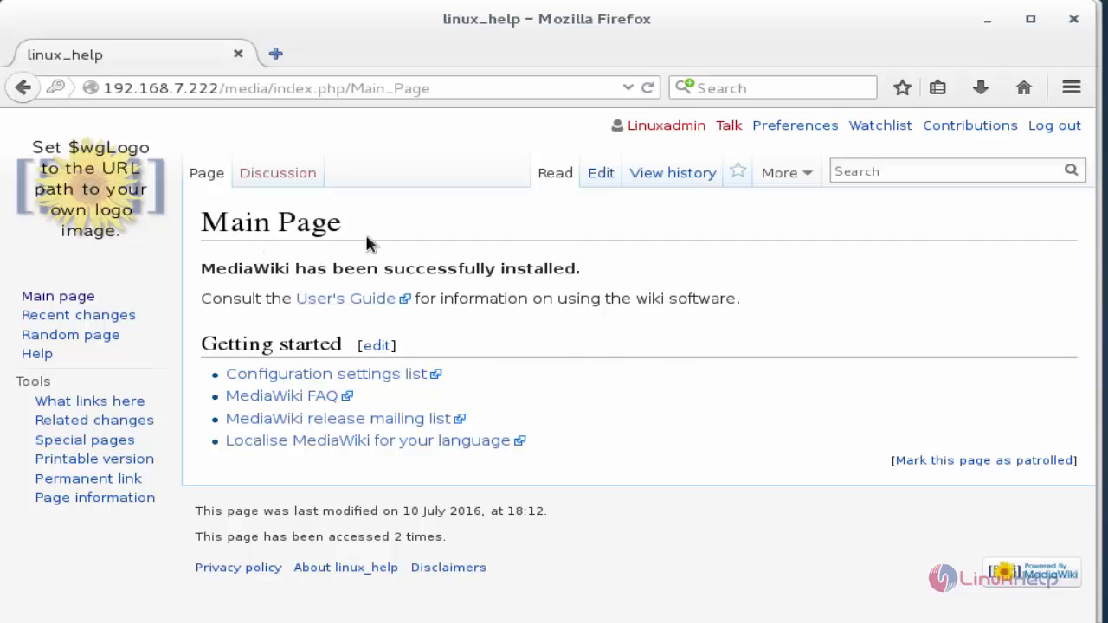
mouse_move(817, 259)
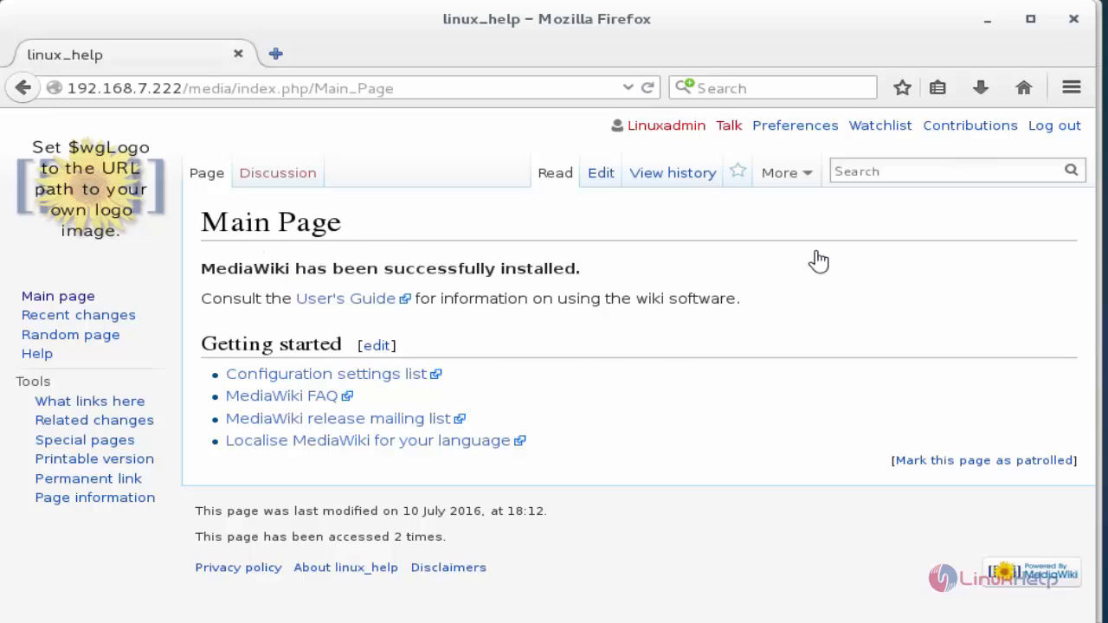
mouse_move(251, 246)
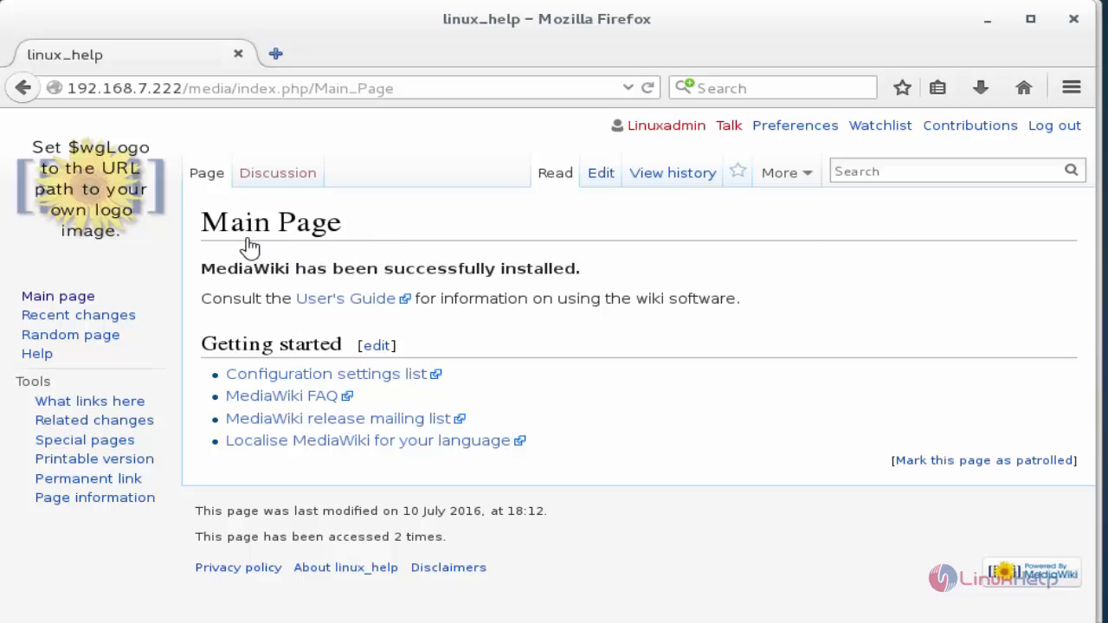
mouse_move(274, 242)
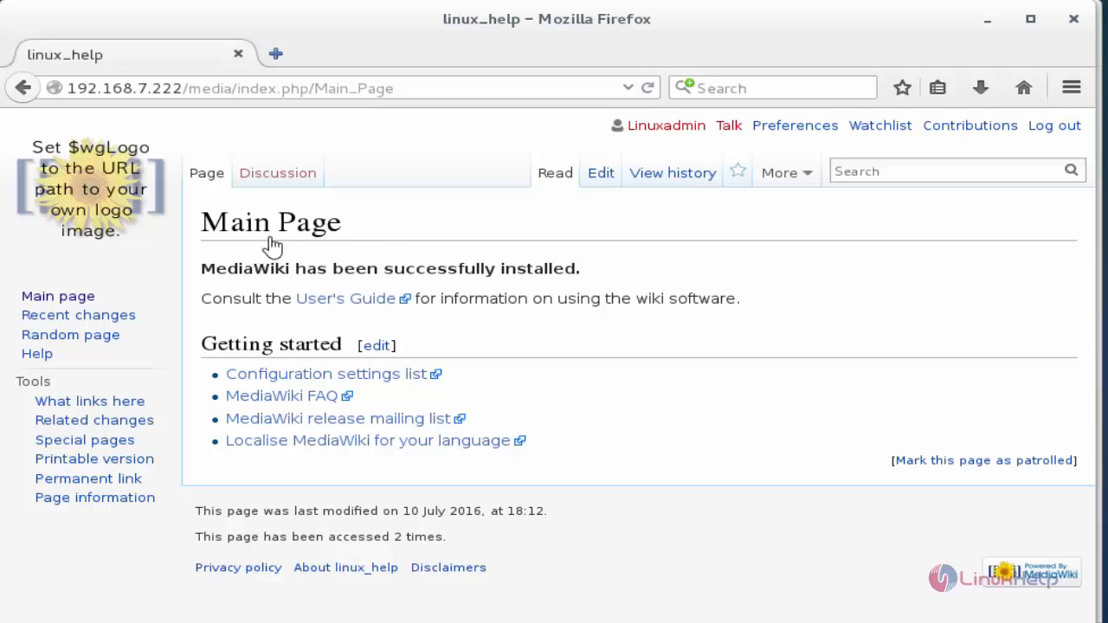
mouse_move(277, 173)
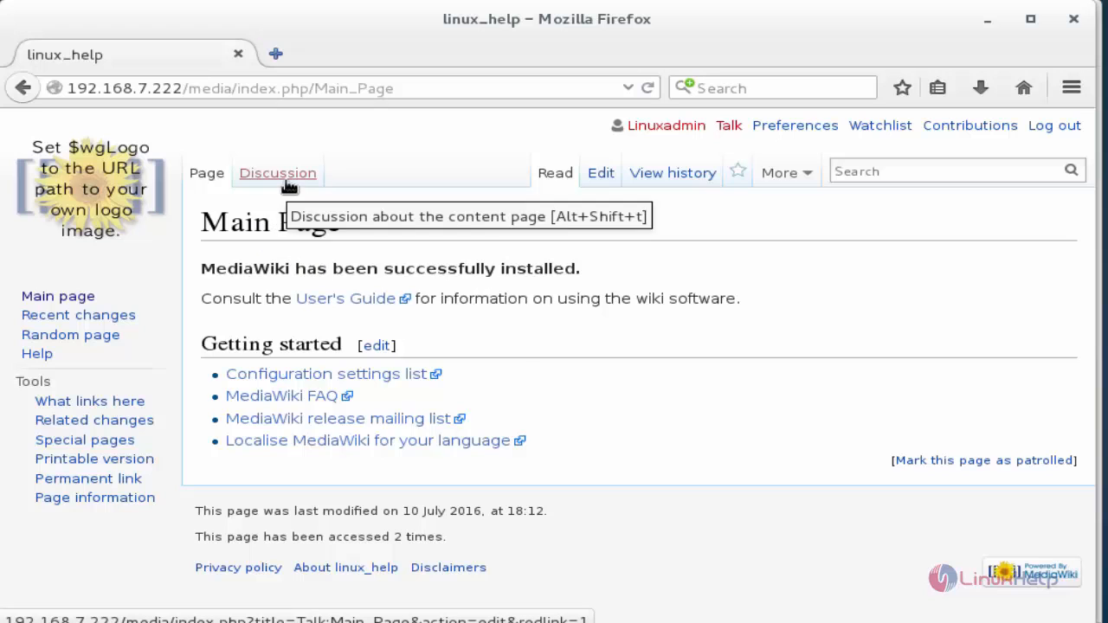
- Start the Main Page discussion page with the text 'Welcome To LinuxHelp'
left_click(277, 173)
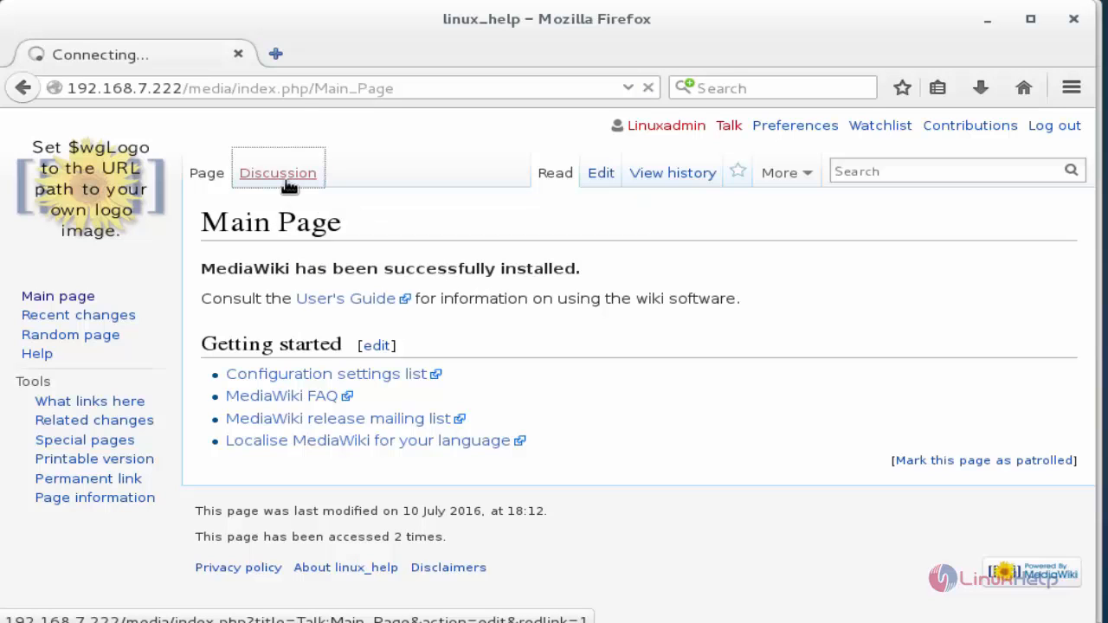
left_click(277, 173)
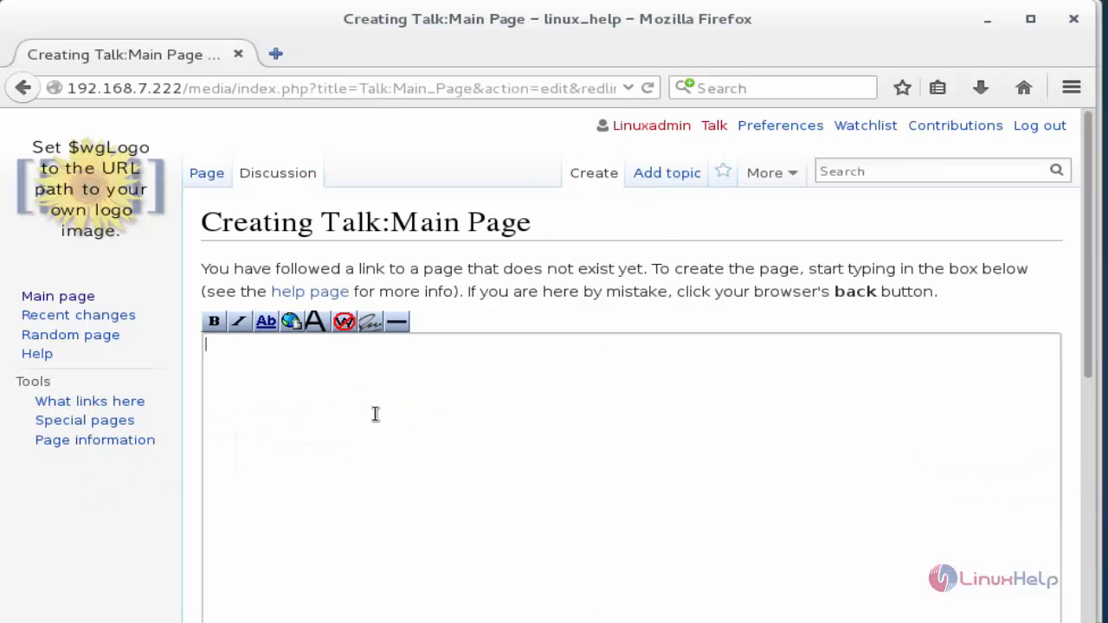
scroll("down", 3)
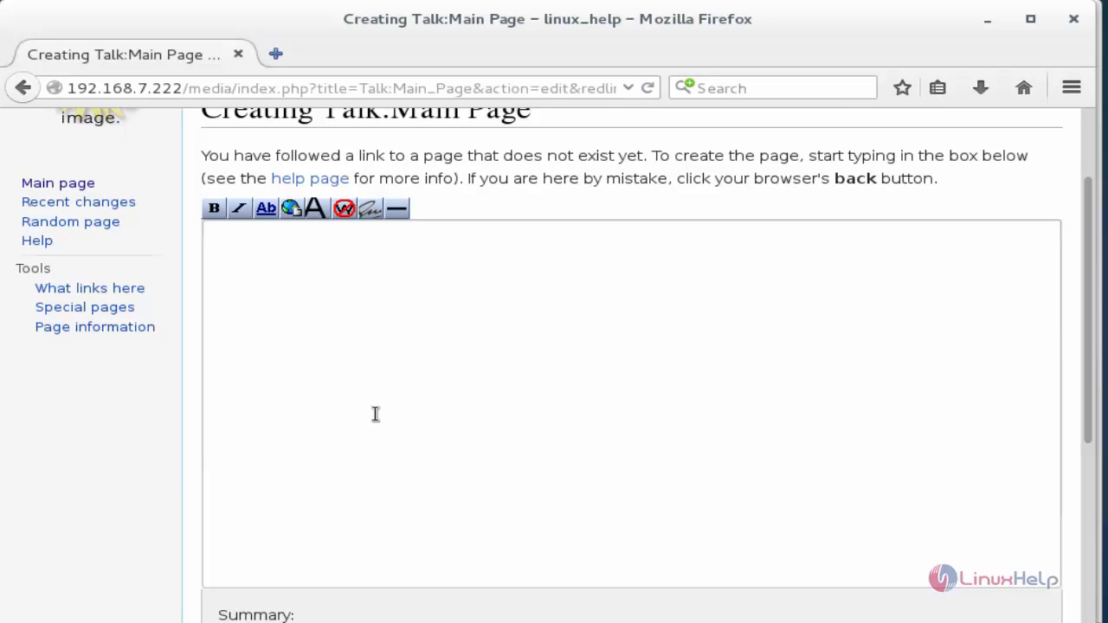
mouse_move(391, 414)
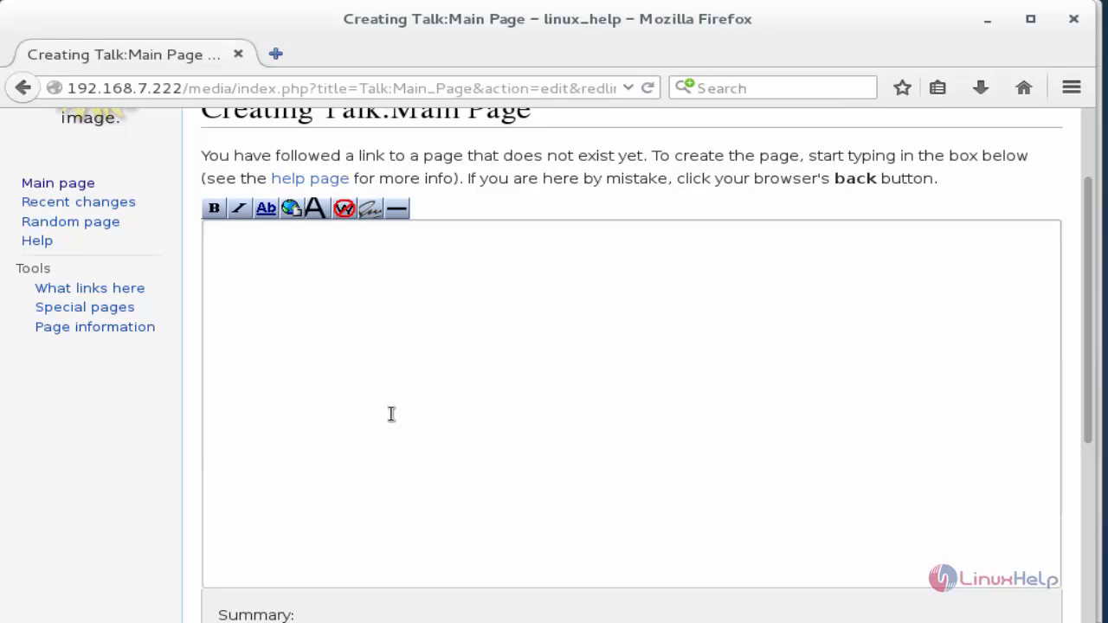
left_click(389, 414)
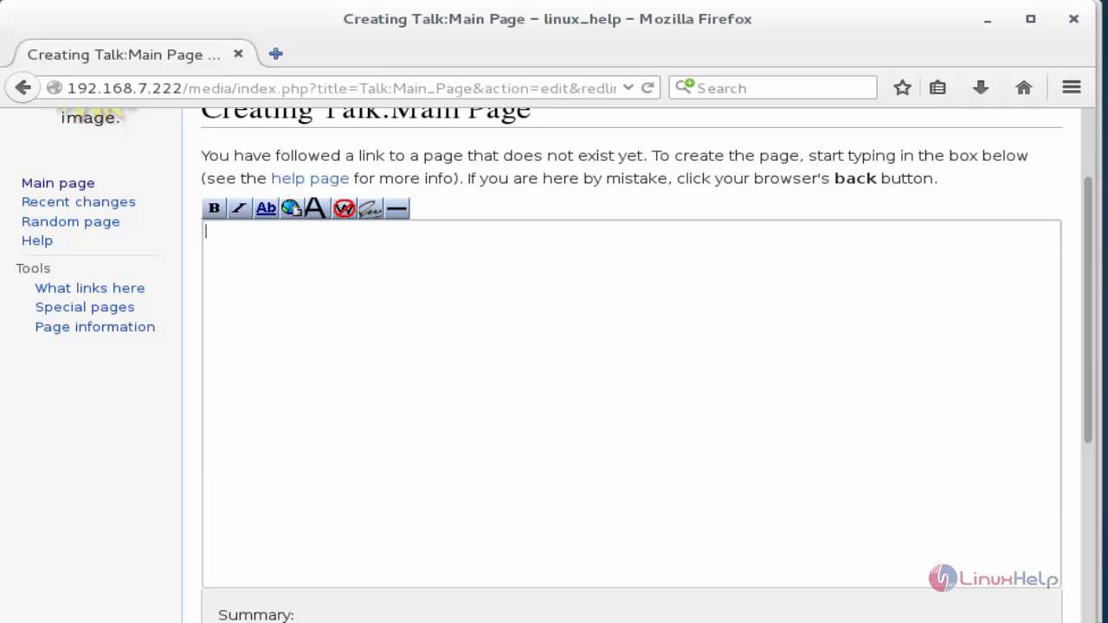
type("Welcome To LinuxHelp")
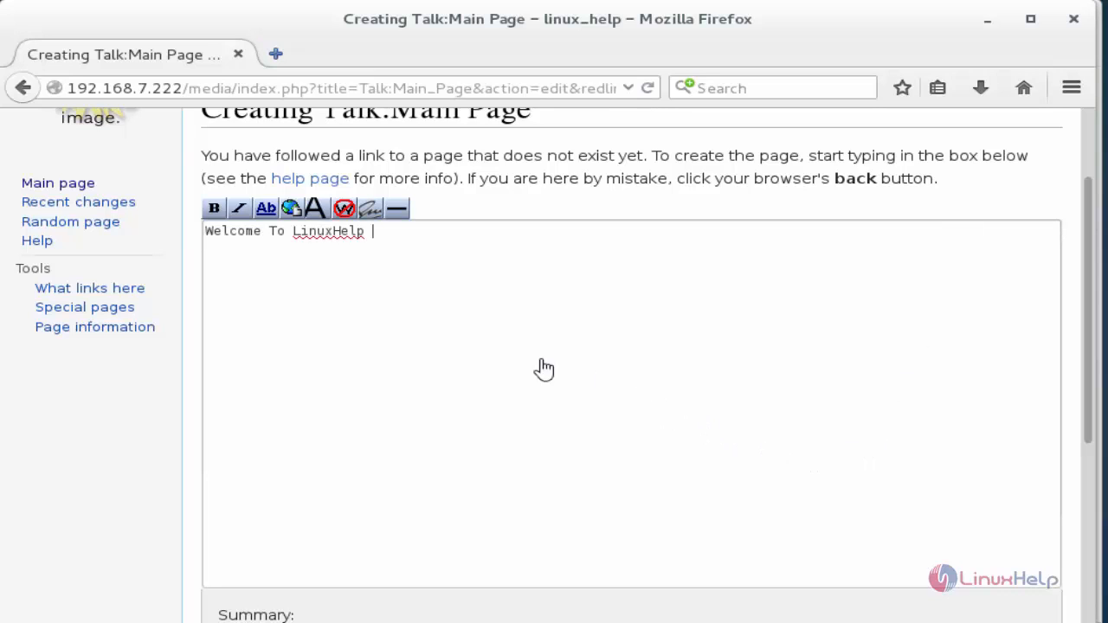
mouse_move(363, 274)
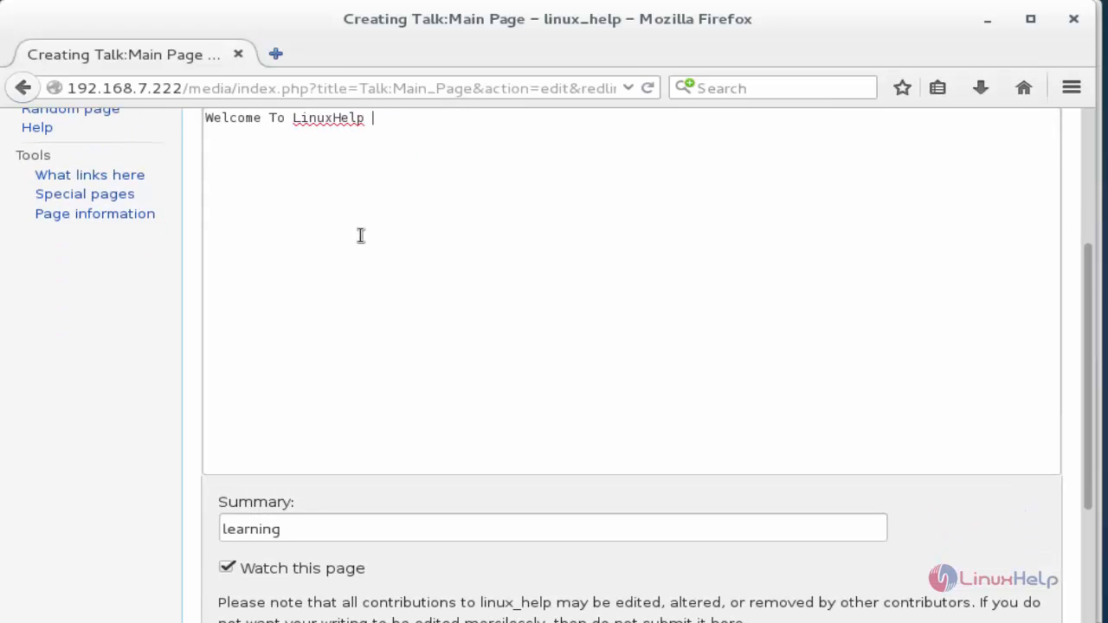
scroll("down", 3)
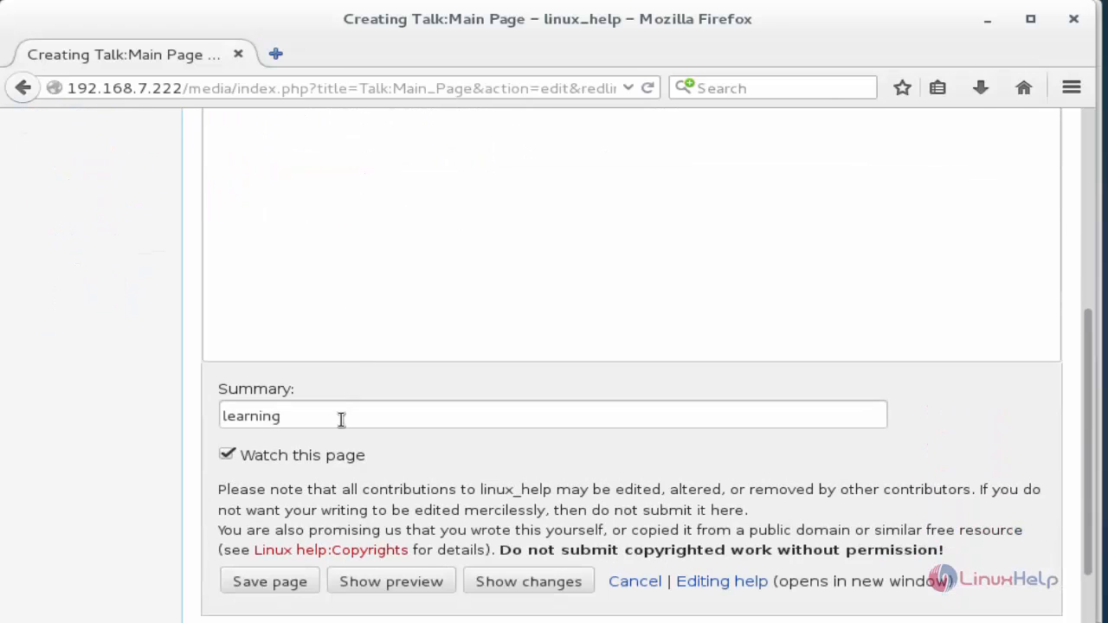
mouse_move(411, 614)
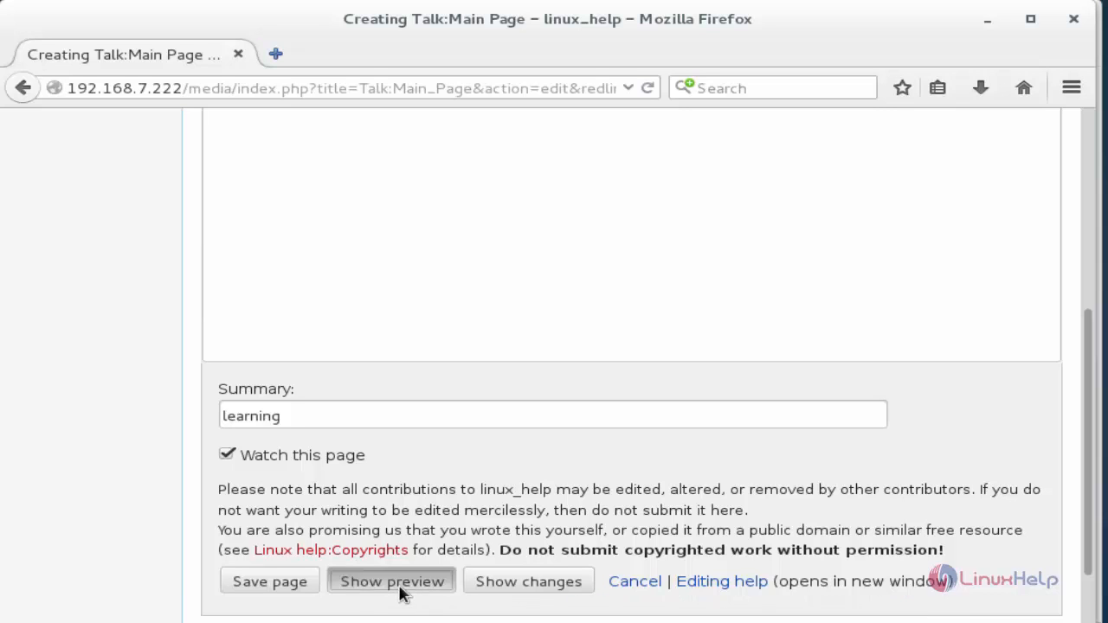
- Preview the new talk page and save it
left_click(391, 582)
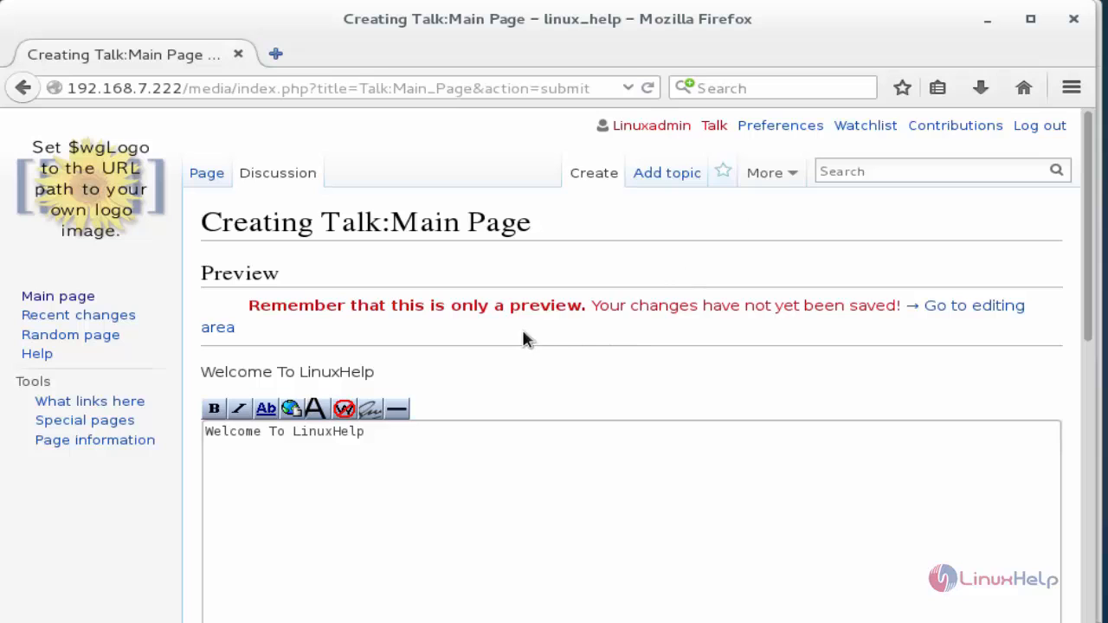
scroll("down", 3)
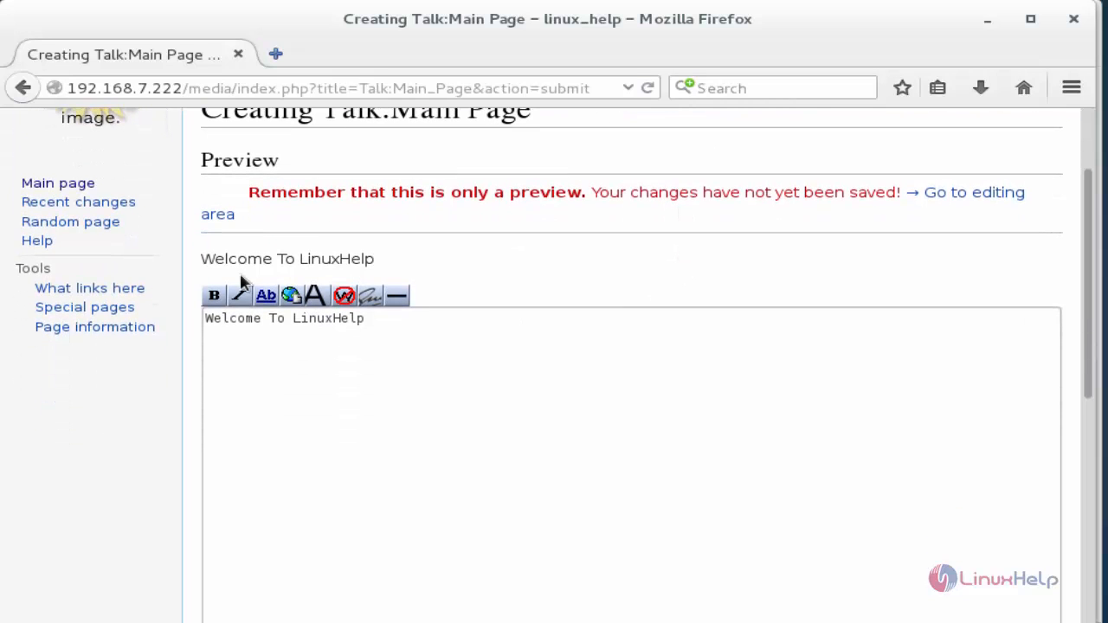
left_click_drag(239, 260, 309, 260)
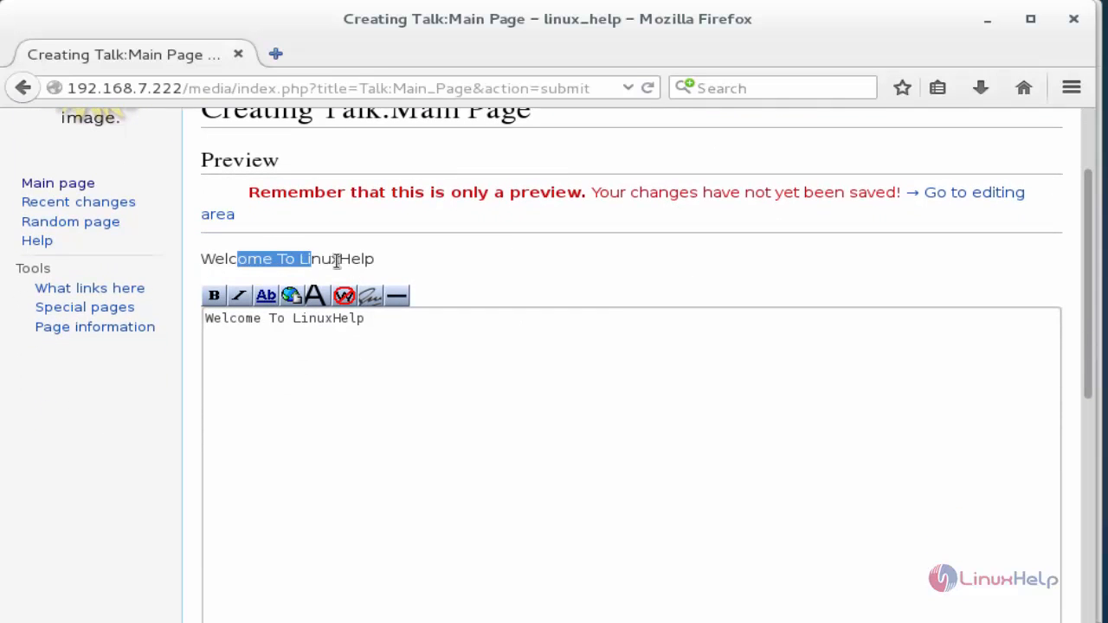
left_click(269, 457)
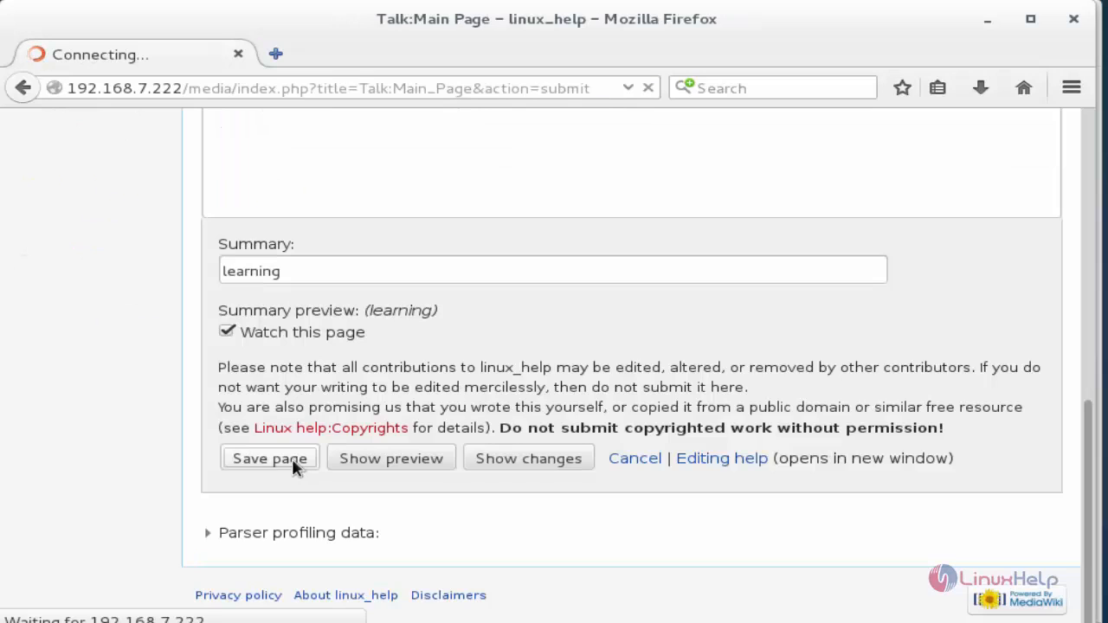
left_click(268, 457)
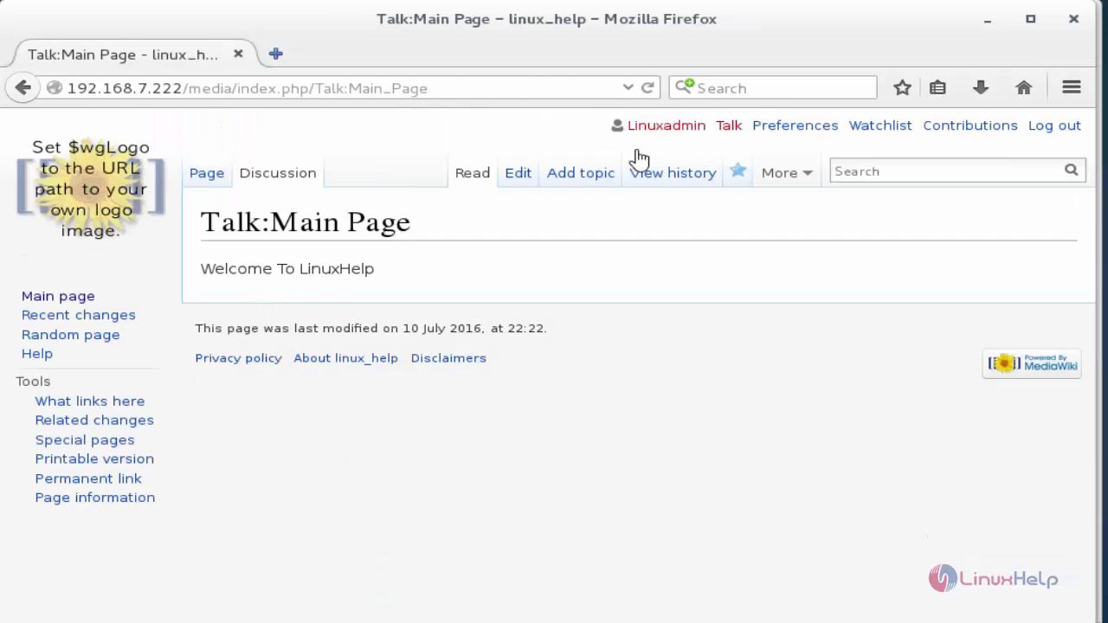
mouse_move(229, 291)
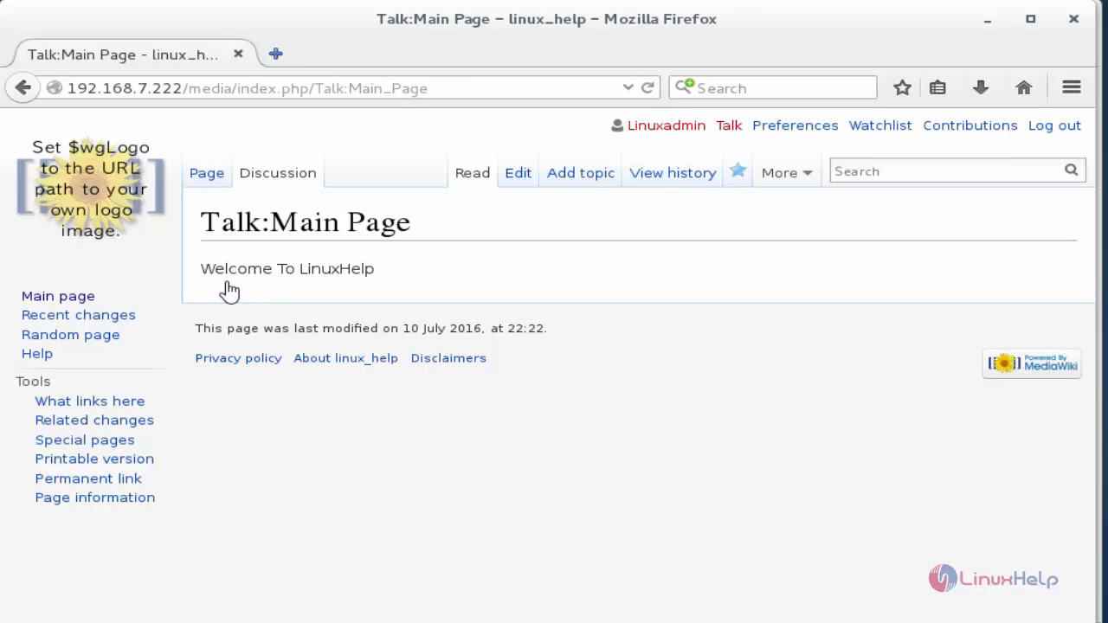
mouse_move(346, 291)
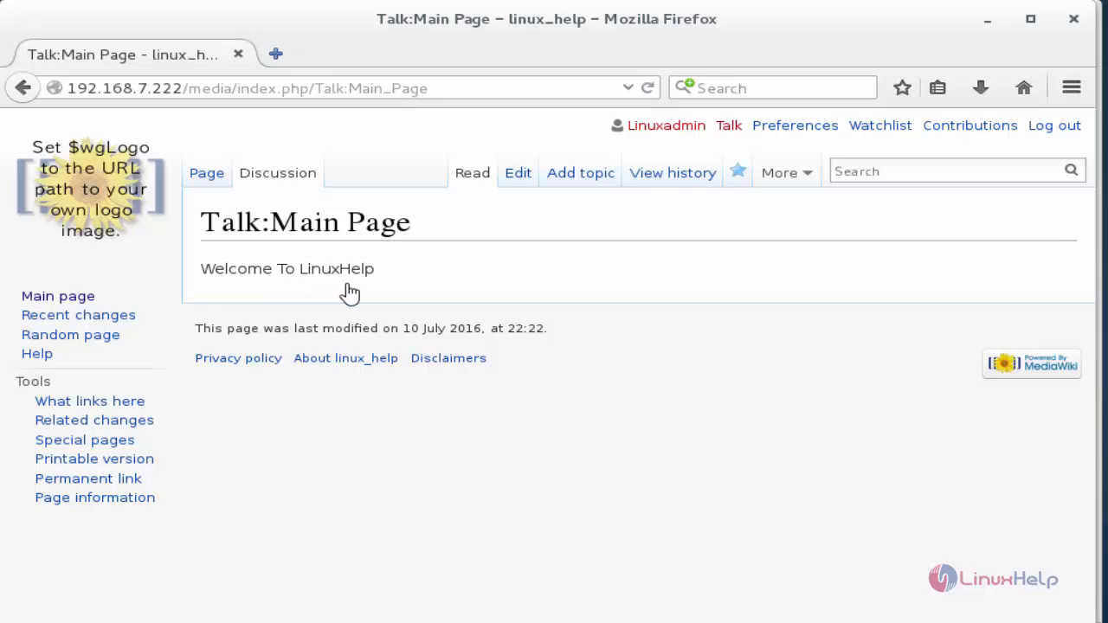
mouse_move(356, 290)
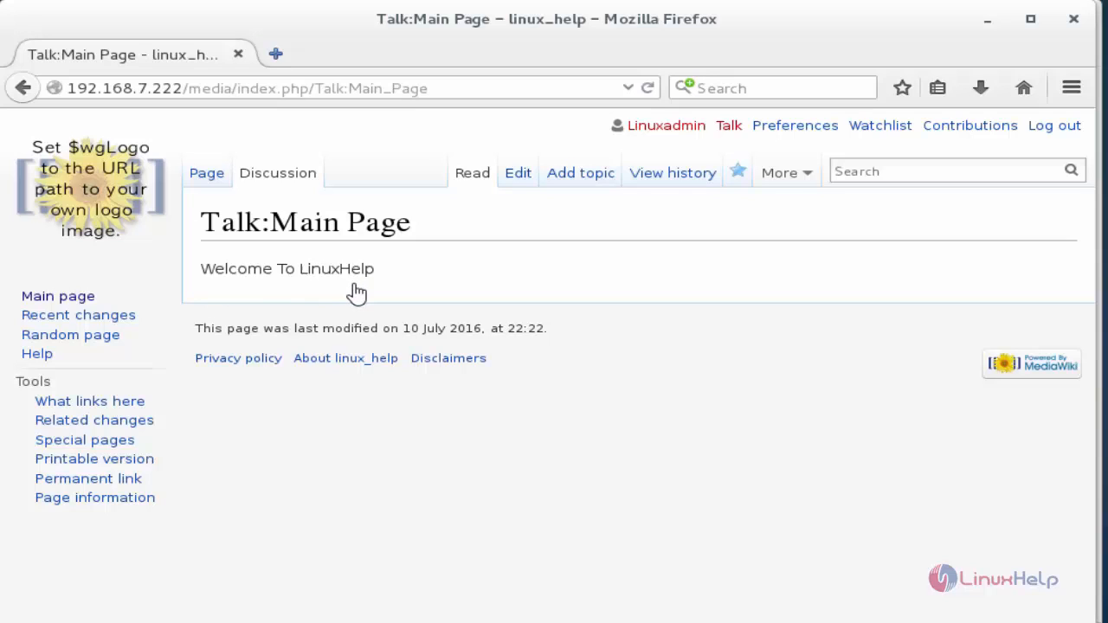
mouse_move(588, 221)
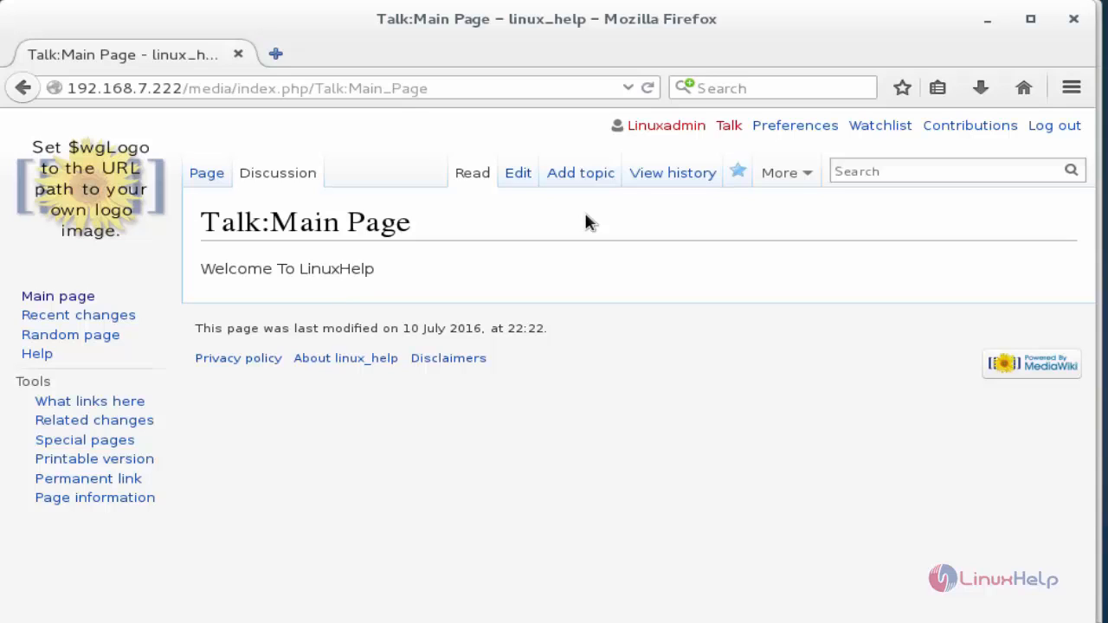
mouse_move(580, 173)
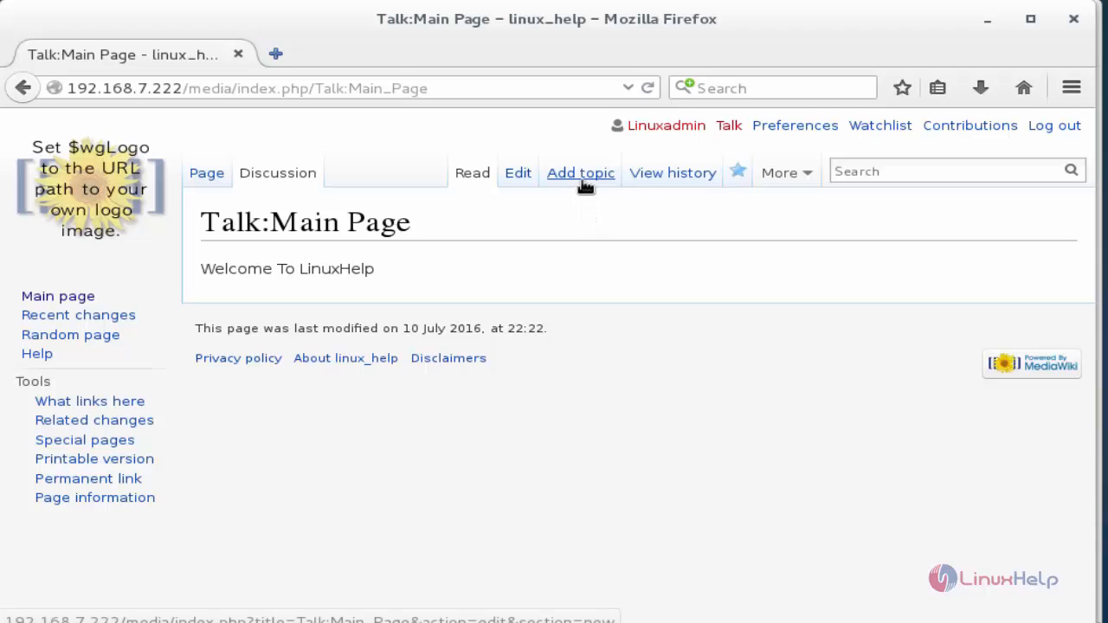
- Write a new topic headed Linuxhelp.com with two lines about learning Linux and preview it
left_click(579, 173)
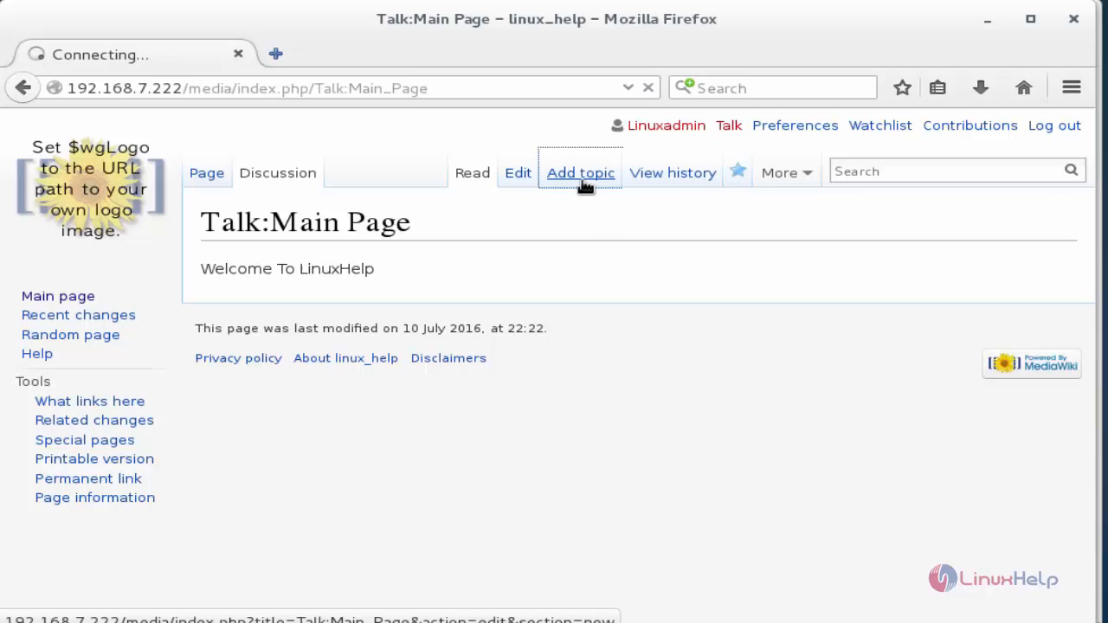
left_click(580, 173)
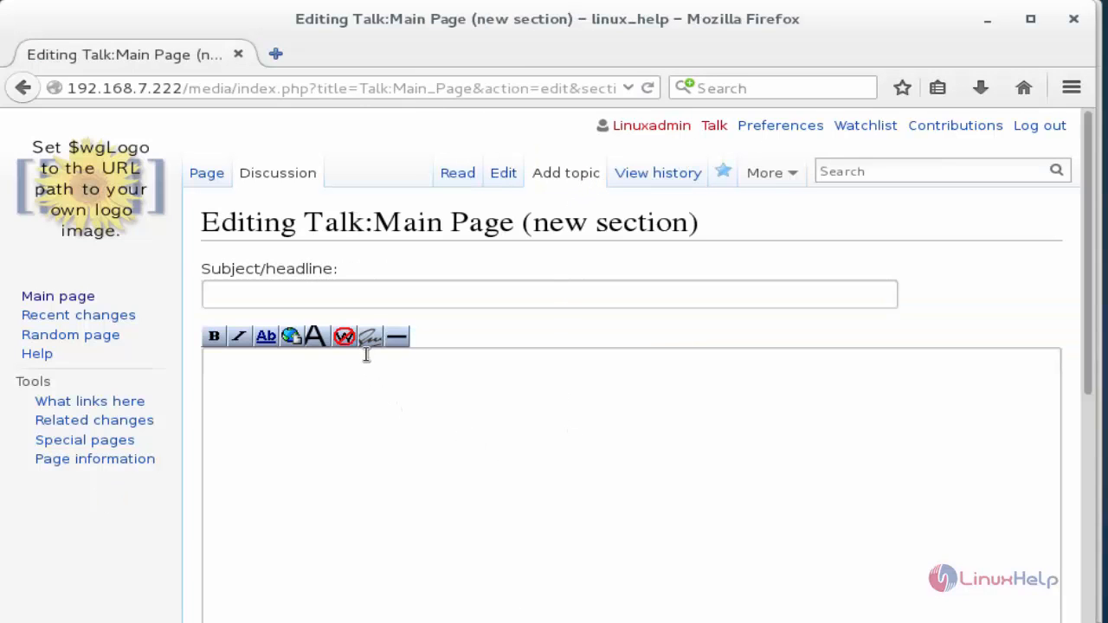
mouse_move(374, 291)
type("Linuxhelp.com")
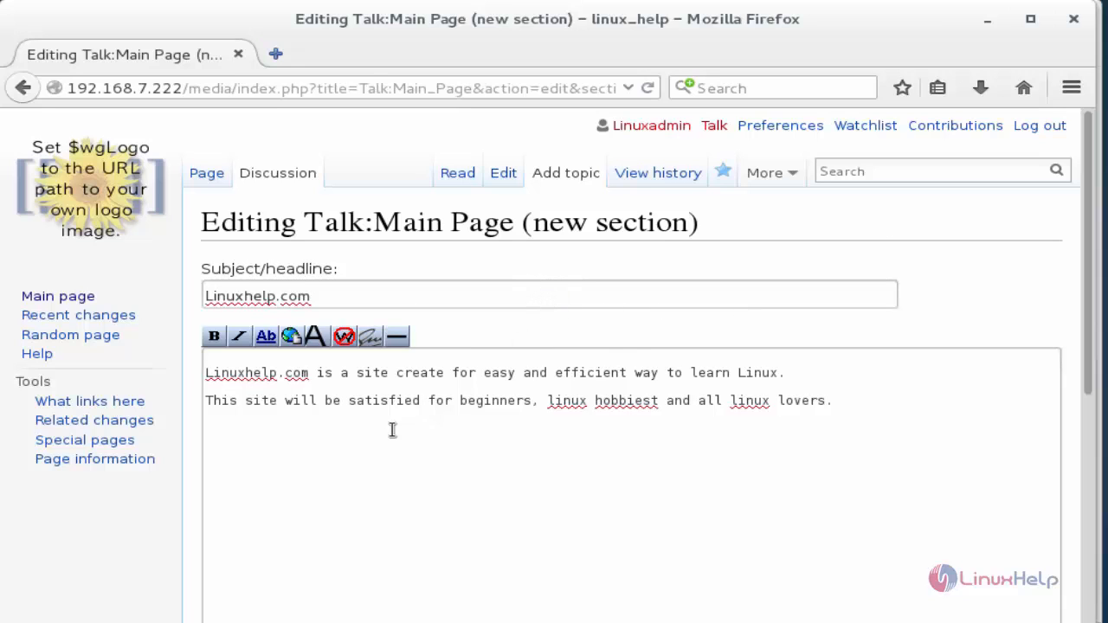
mouse_move(710, 443)
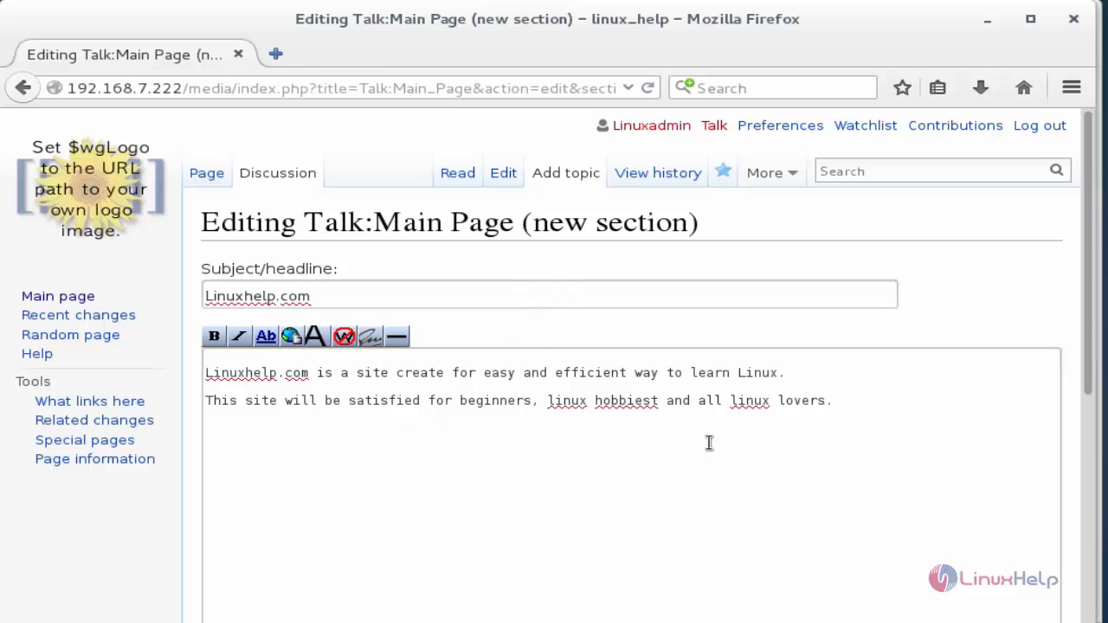
scroll("down", 3)
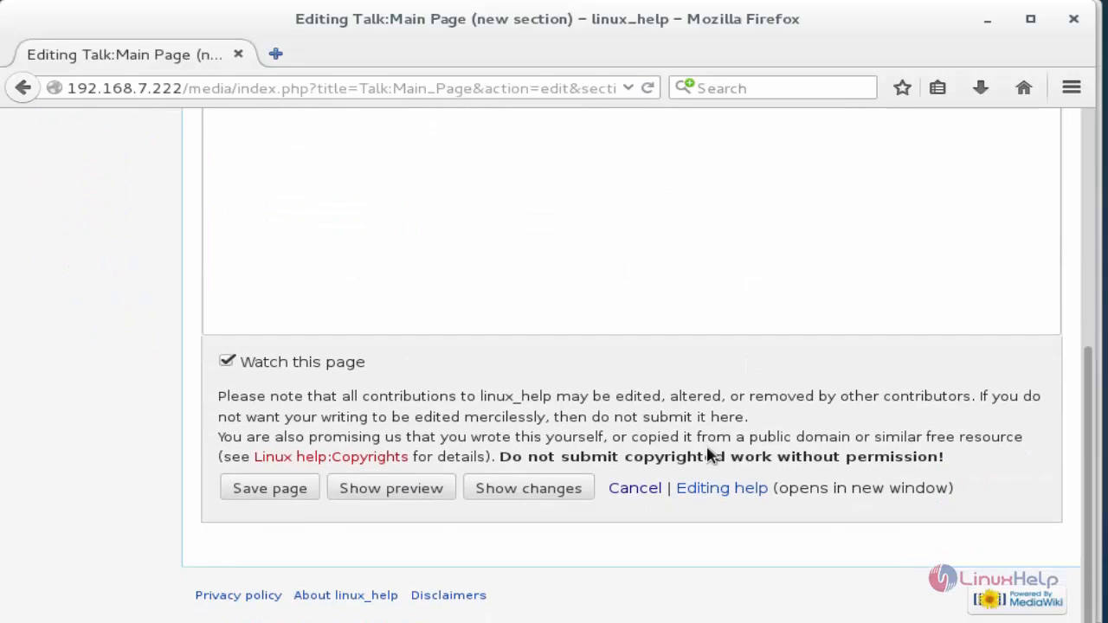
mouse_move(779, 433)
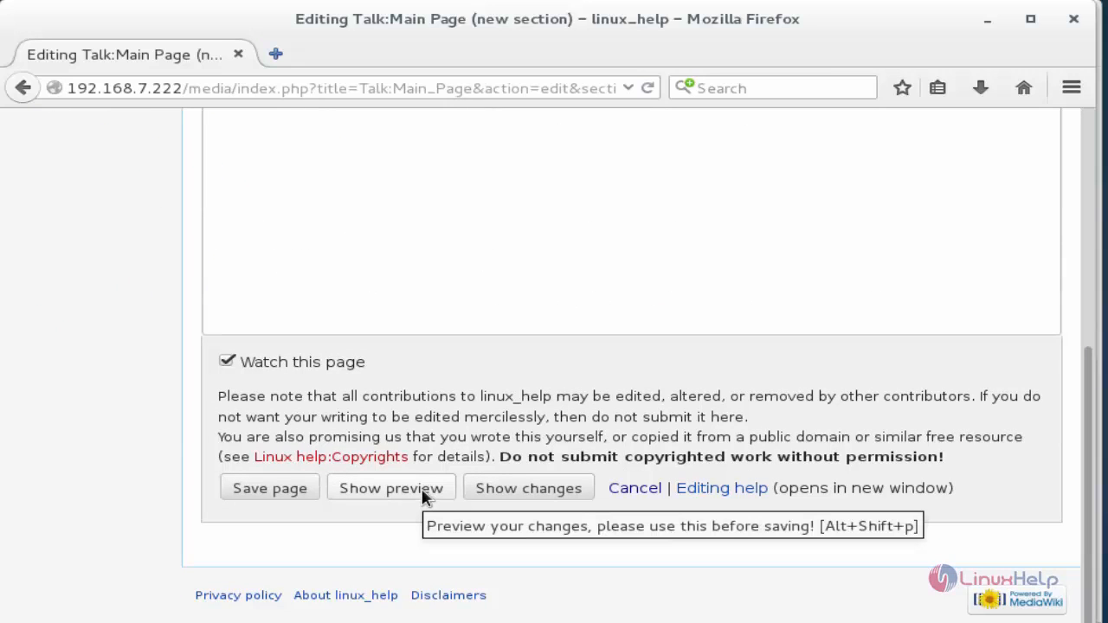
left_click(391, 489)
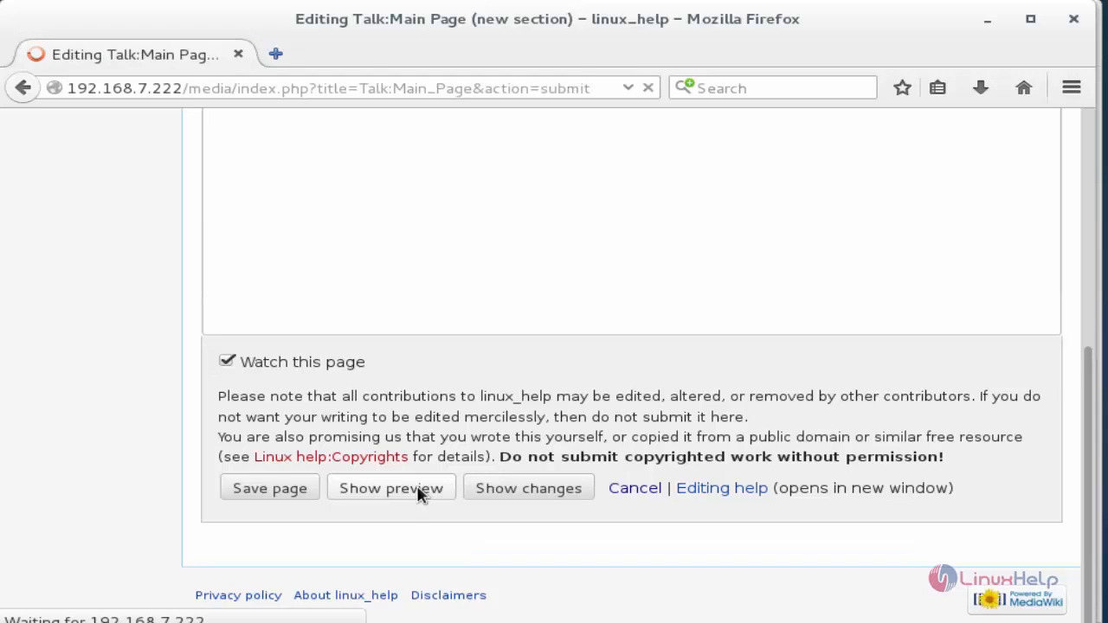
- Review the section preview and save it to Talk:Main Page
left_click(391, 488)
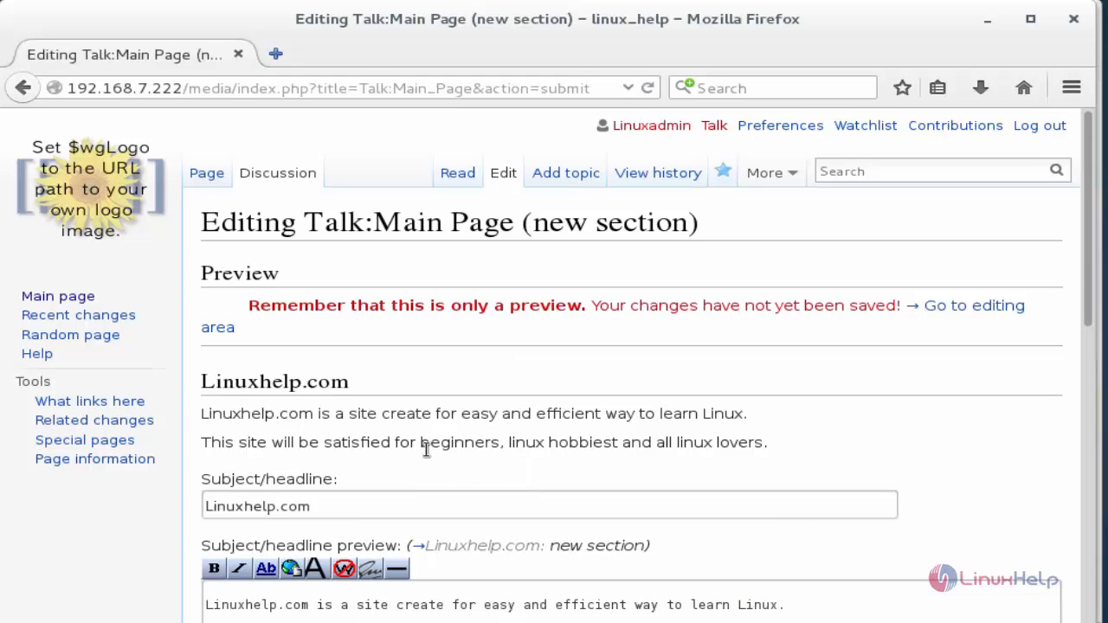
mouse_move(410, 446)
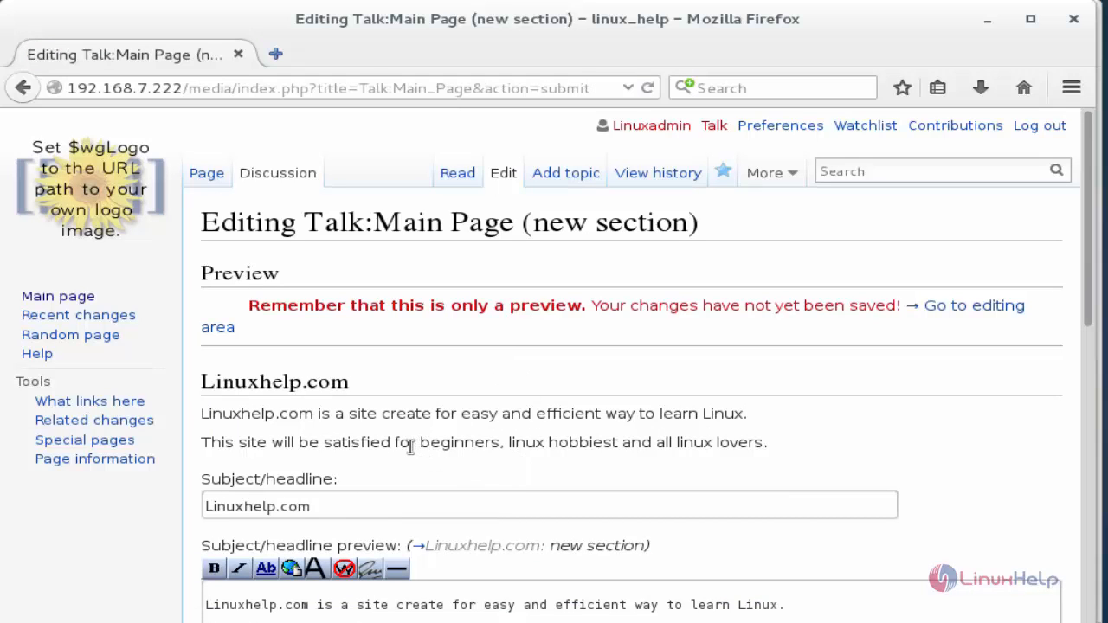
scroll("down", 3)
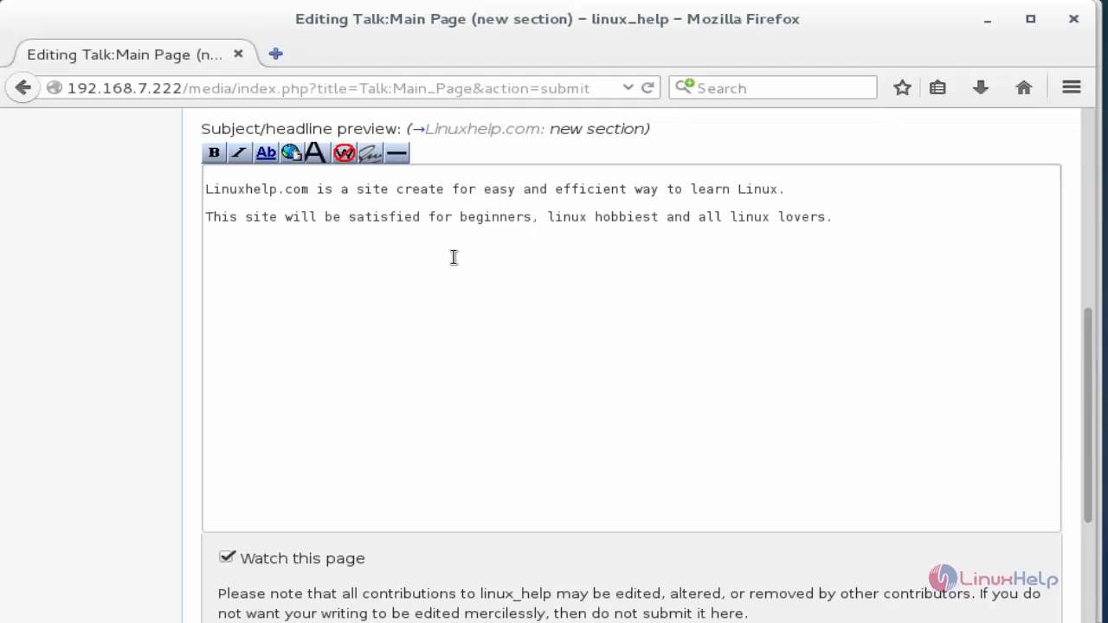
scroll("down", 3)
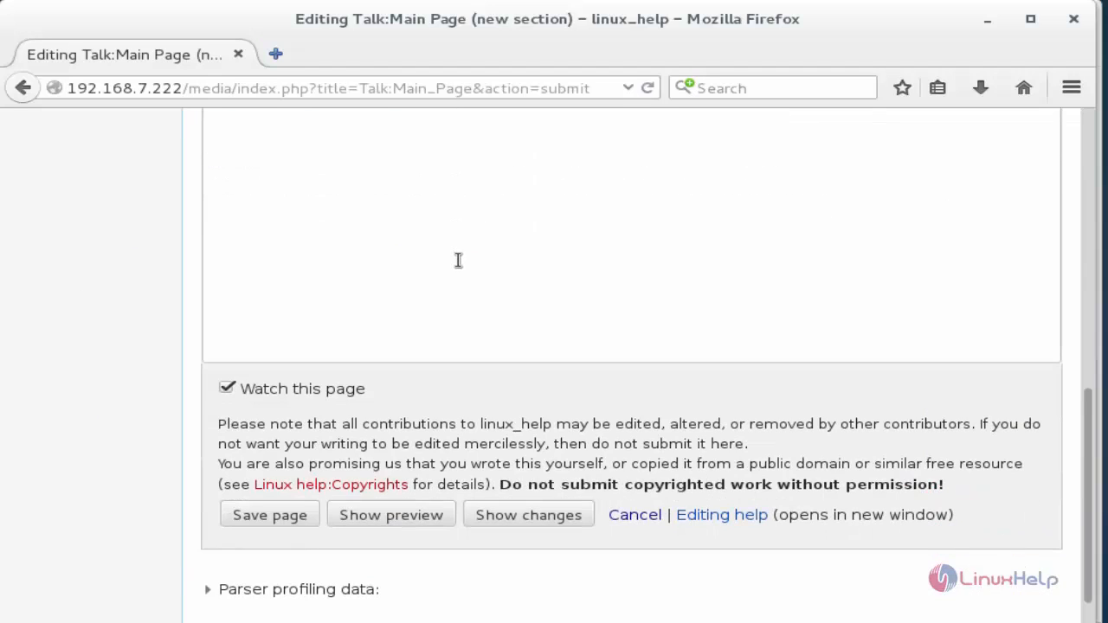
mouse_move(409, 403)
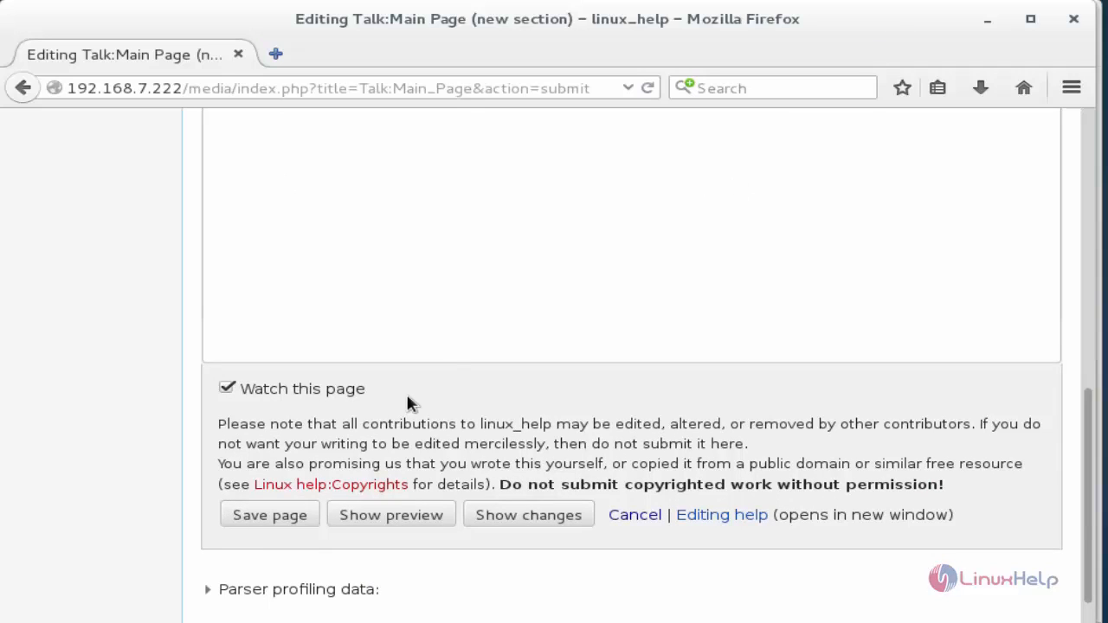
mouse_move(270, 514)
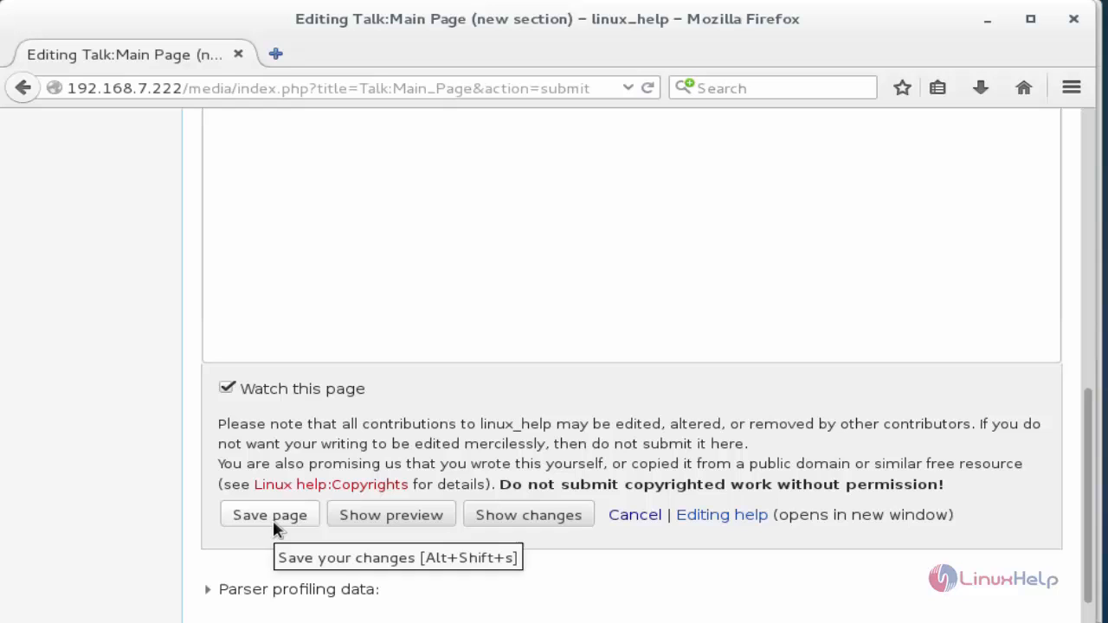
left_click(270, 514)
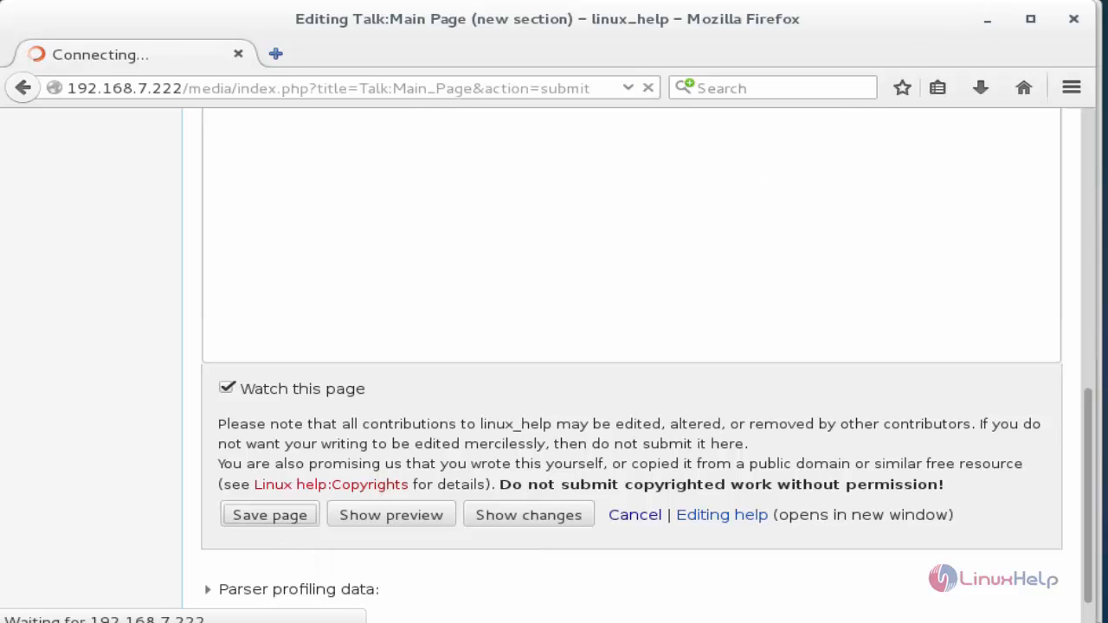
left_click(270, 514)
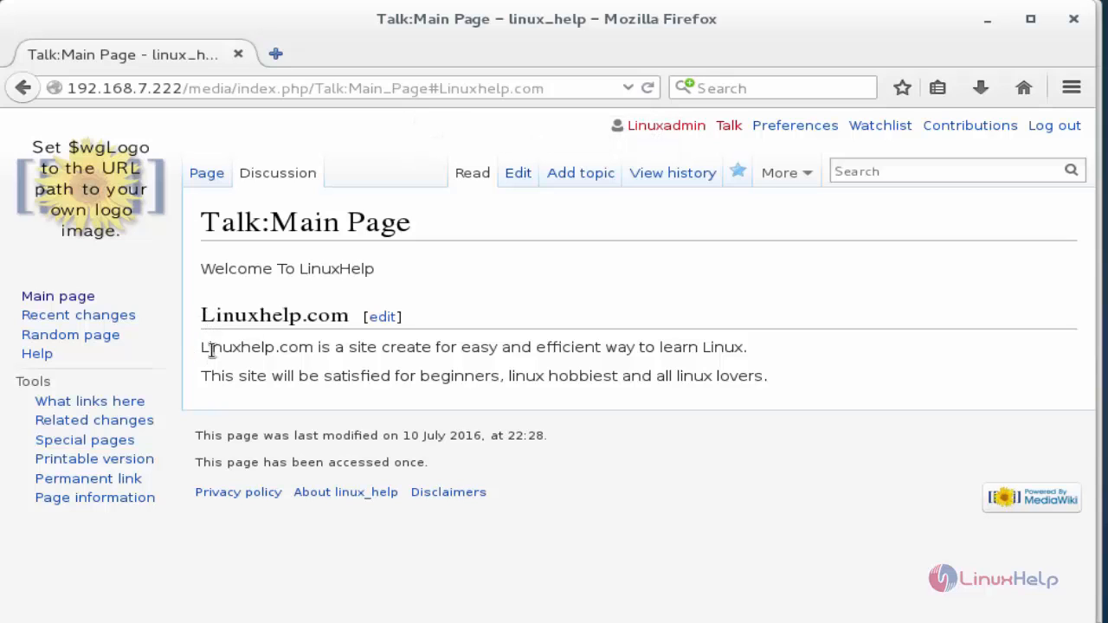
mouse_move(772, 411)
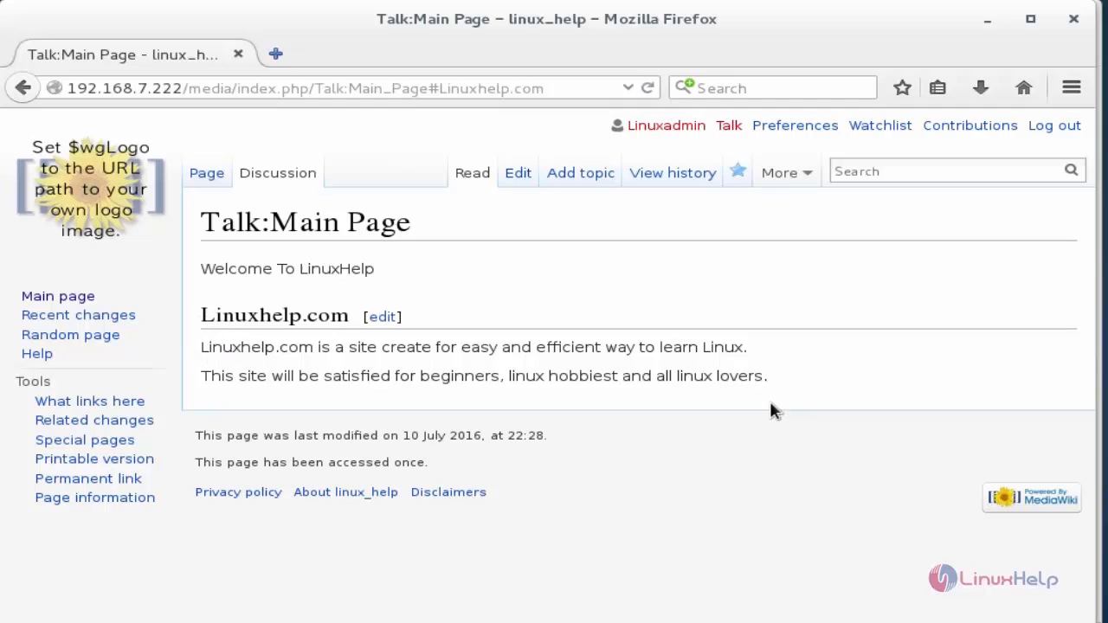
mouse_move(752, 412)
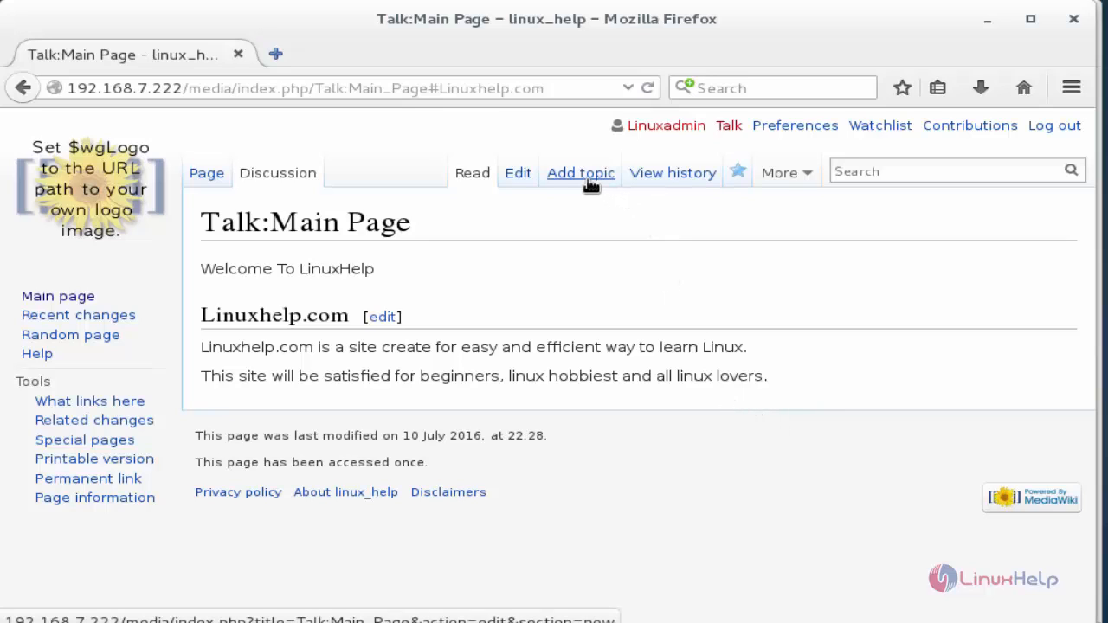
mouse_move(603, 454)
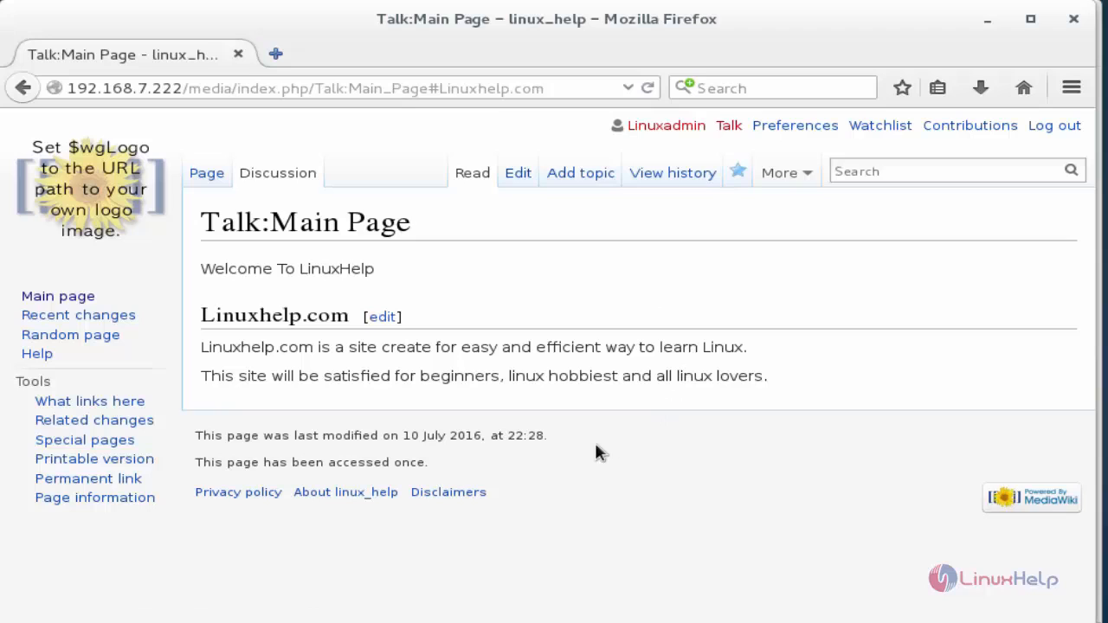
mouse_move(710, 252)
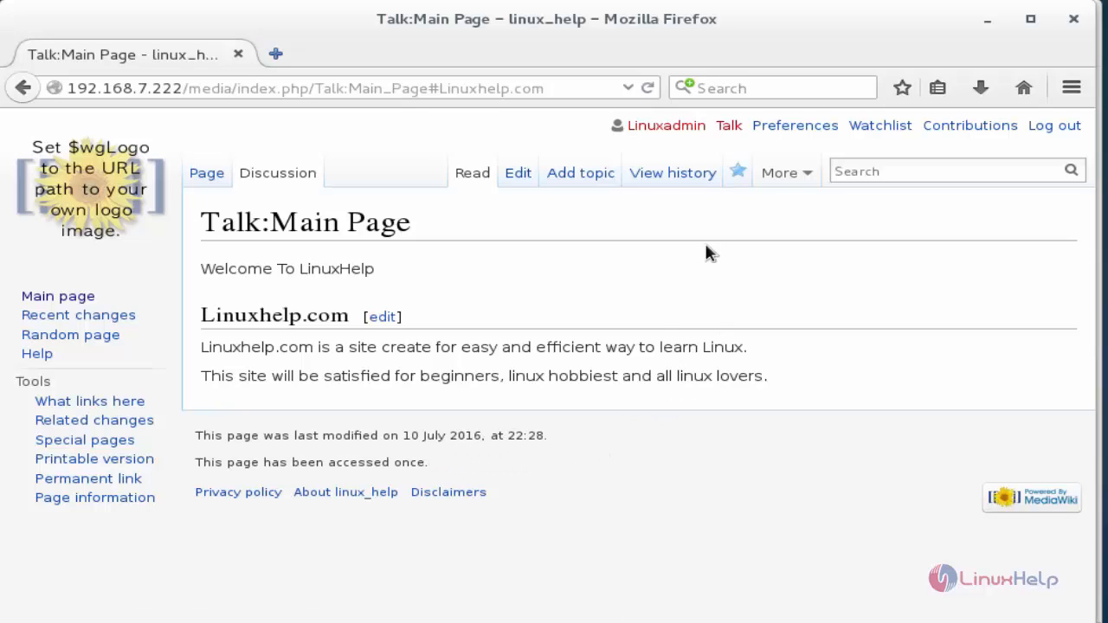
mouse_move(671, 173)
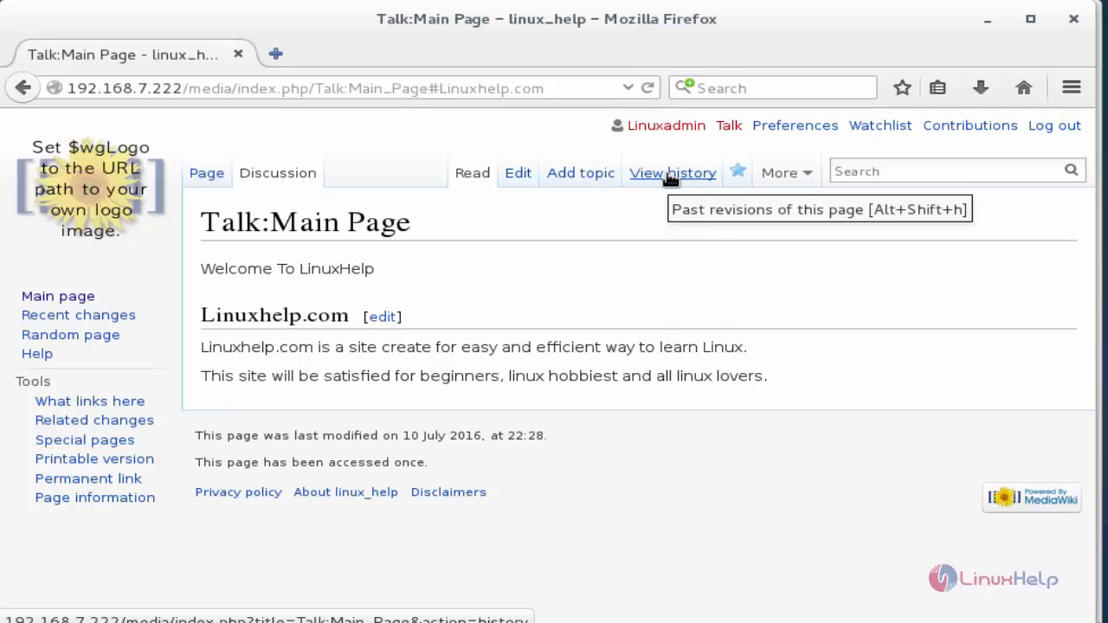
- View the talk page's two-revision history, then return to the Main Page
left_click(672, 173)
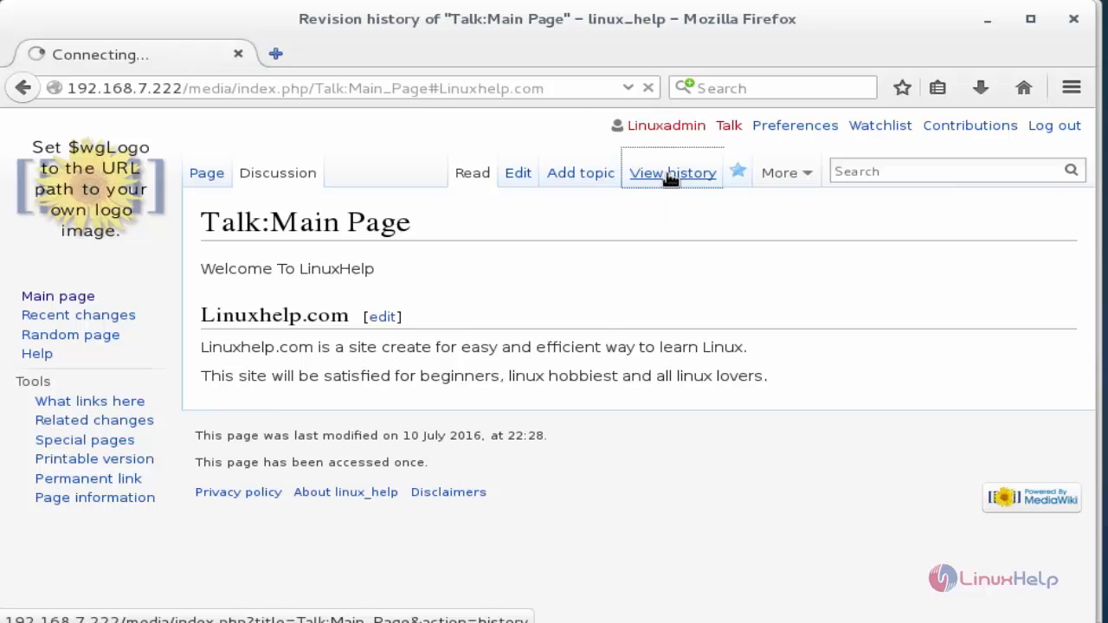
left_click(671, 173)
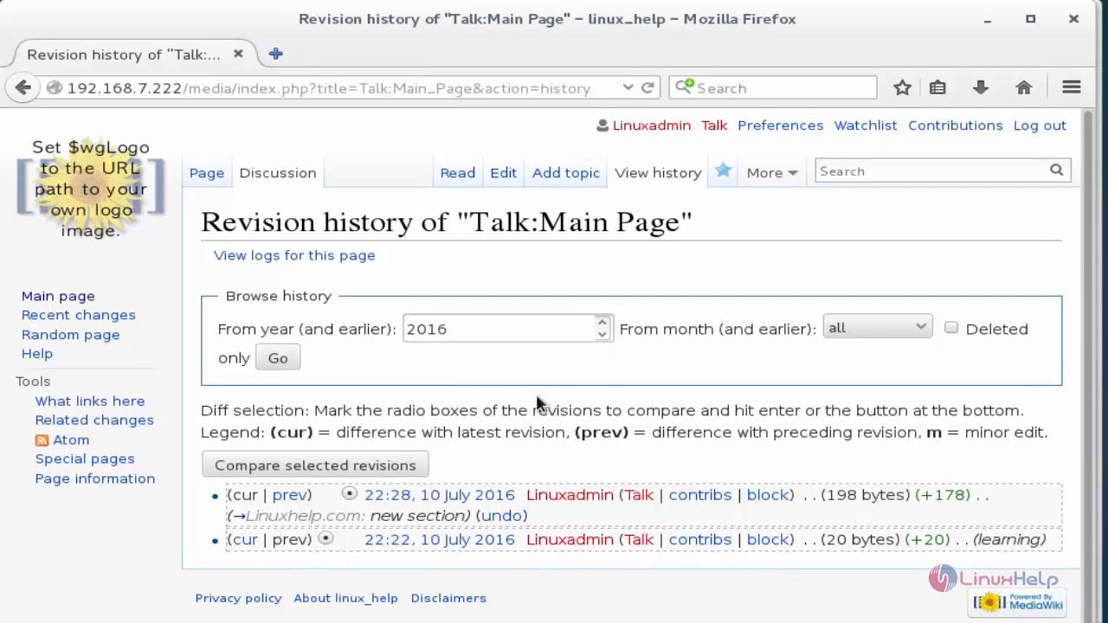
mouse_move(274, 227)
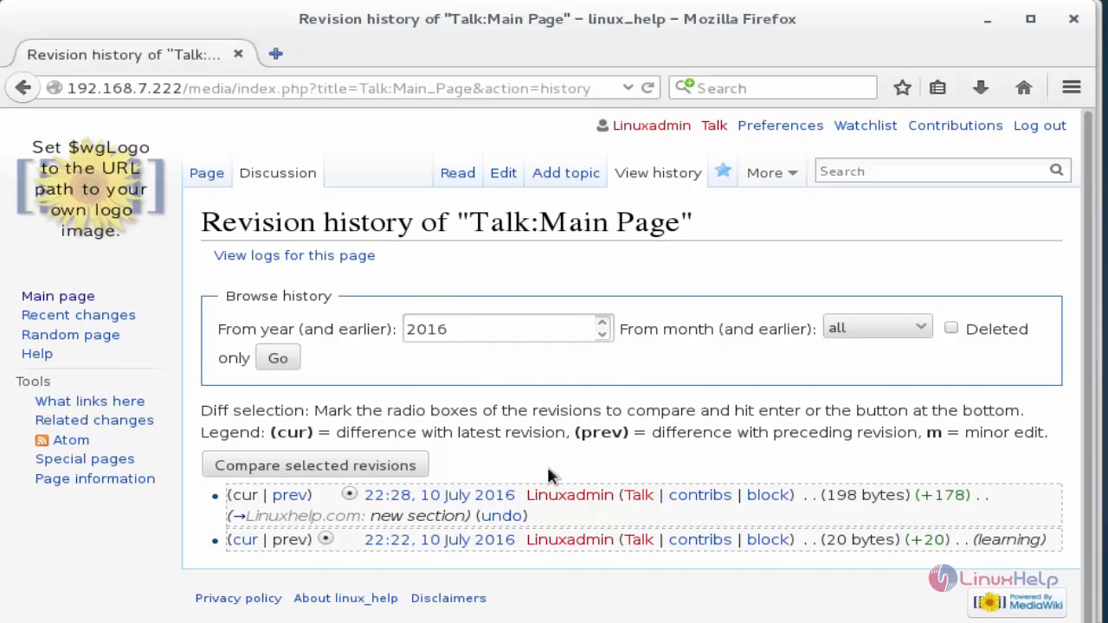
left_click(206, 174)
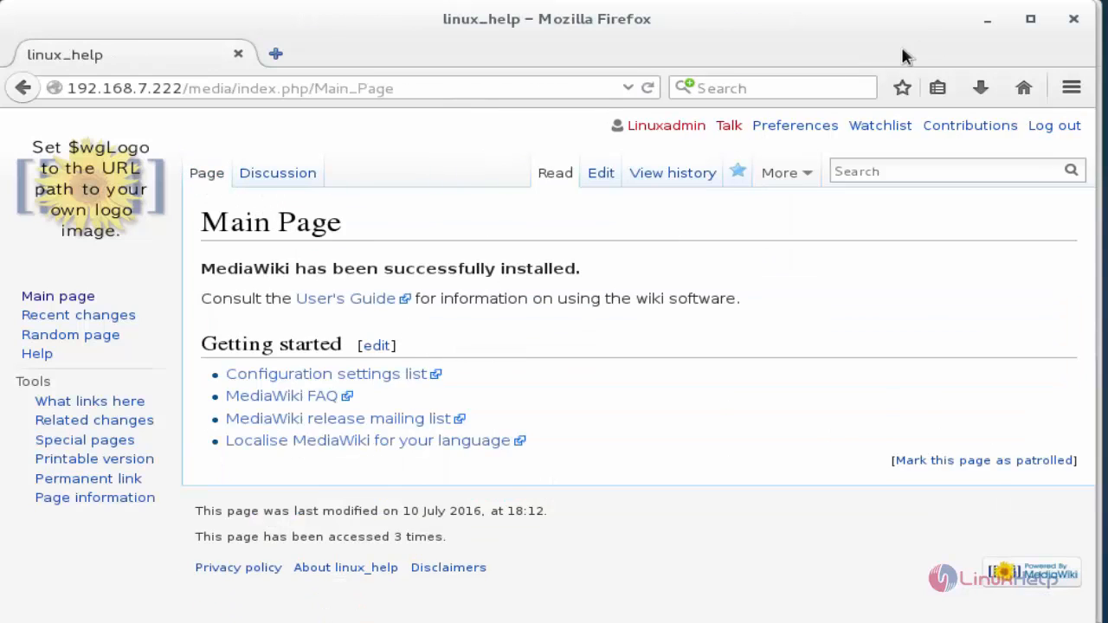
- Reopen the Main Page's Discussion page showing the welcome text and Linuxhelp.com section
left_click(277, 174)
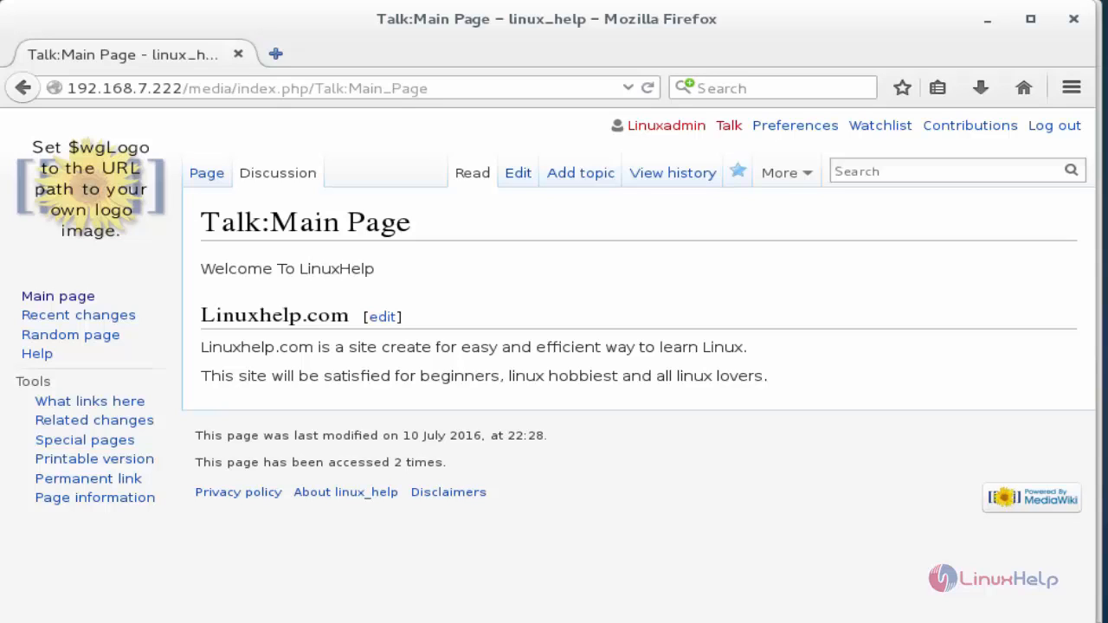
mouse_move(1026, 265)
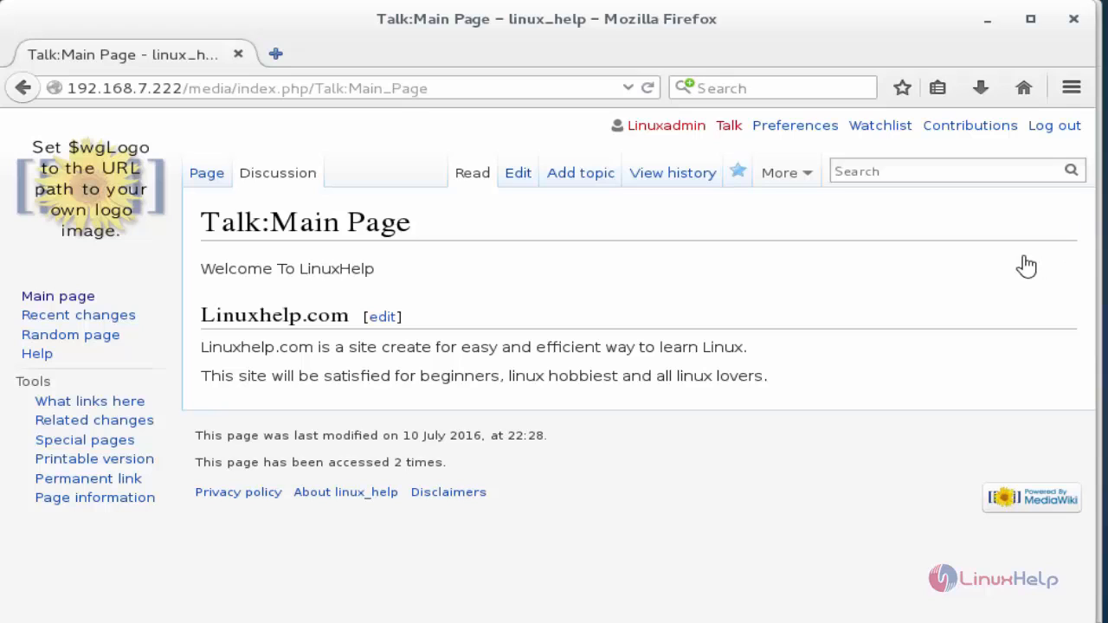
mouse_move(1054, 124)
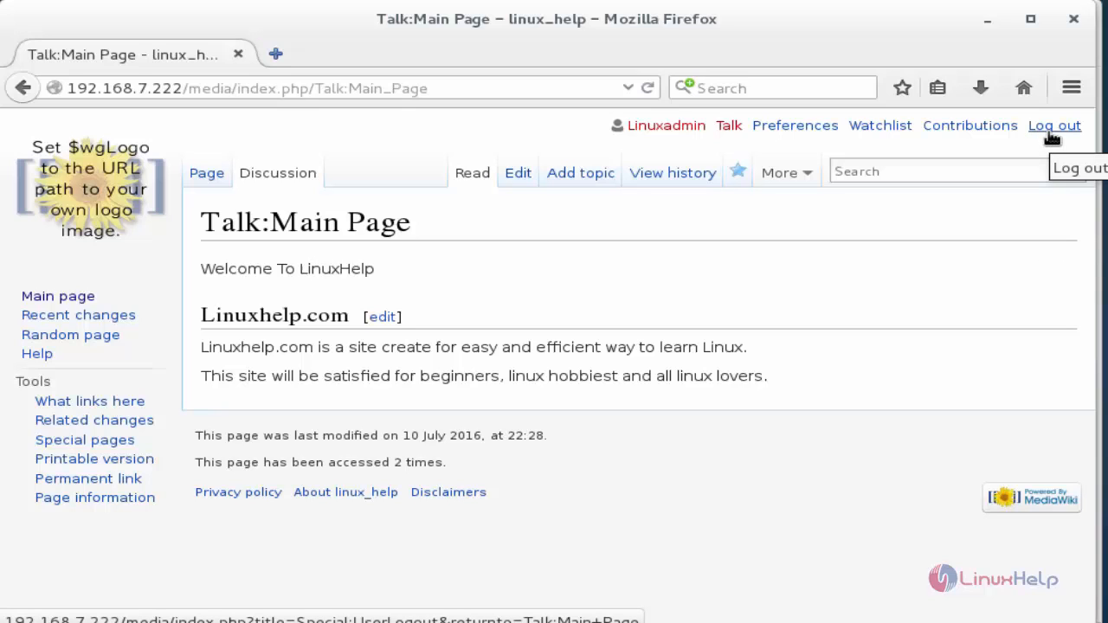
- Log the admin account out of the wiki
left_click(1054, 124)
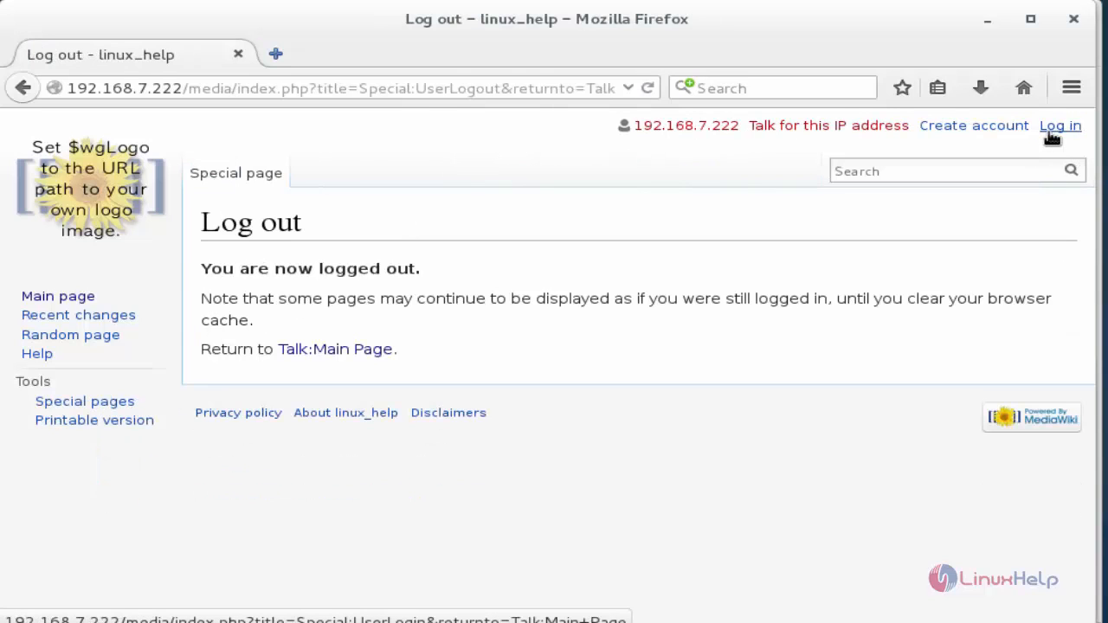
mouse_move(758, 509)
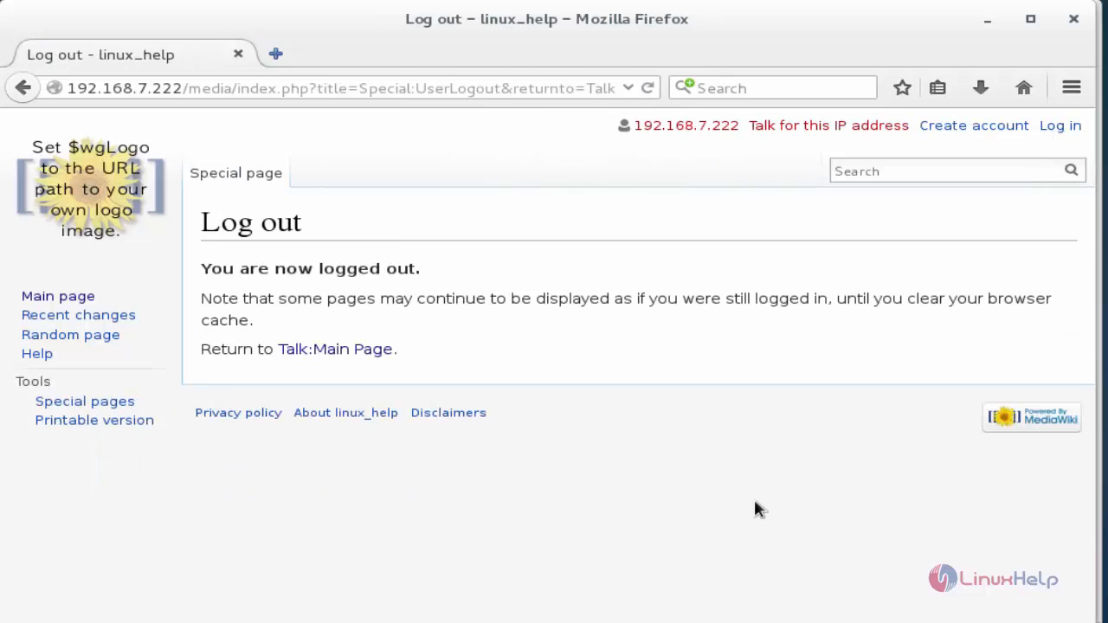